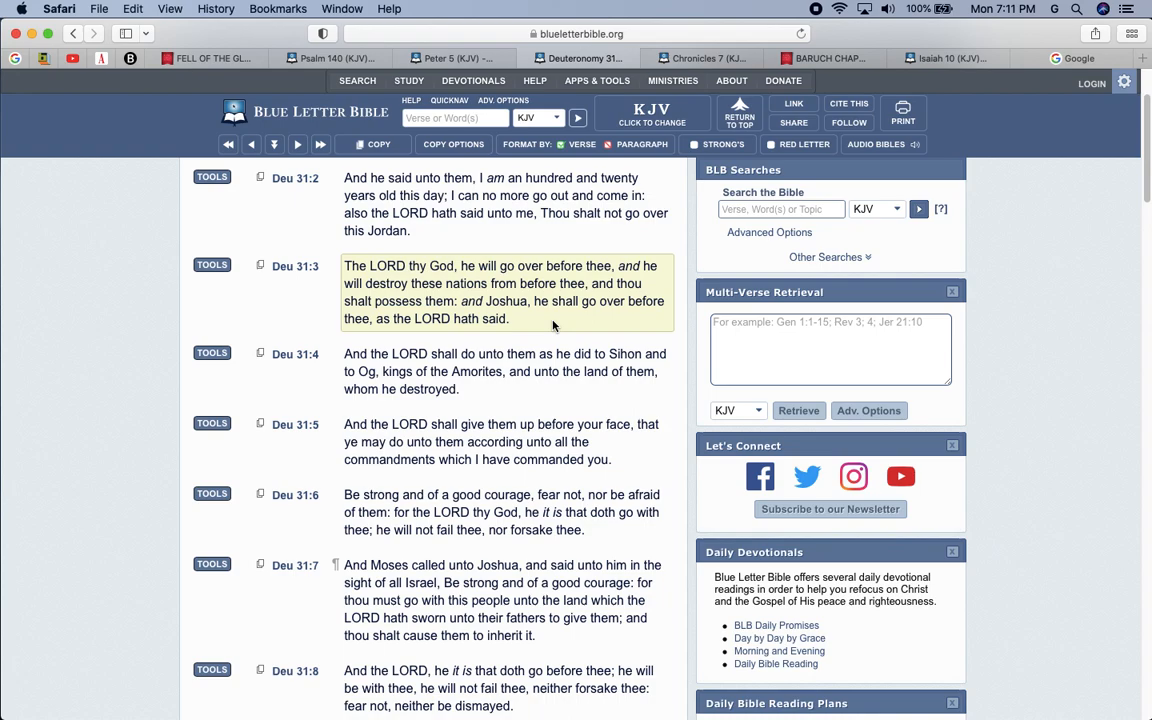
# Step: Pick Isaiah in QuickNav and load chapter 59
pyautogui.scroll(-3)
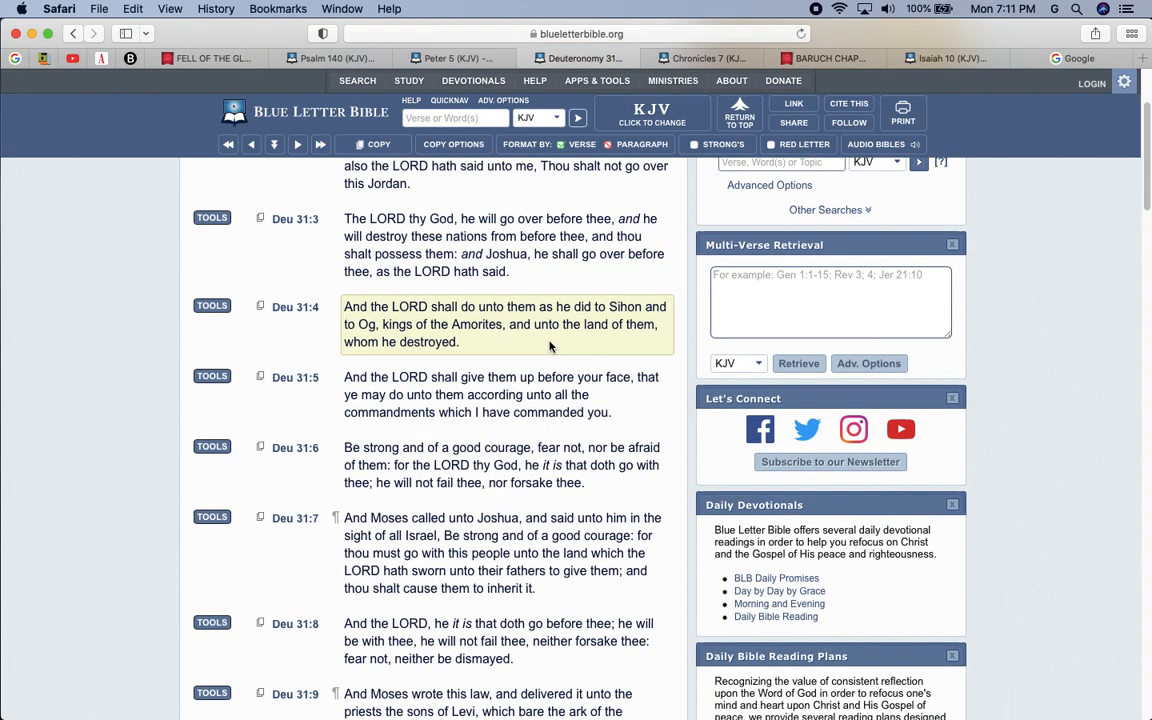
pyautogui.scroll(-3)
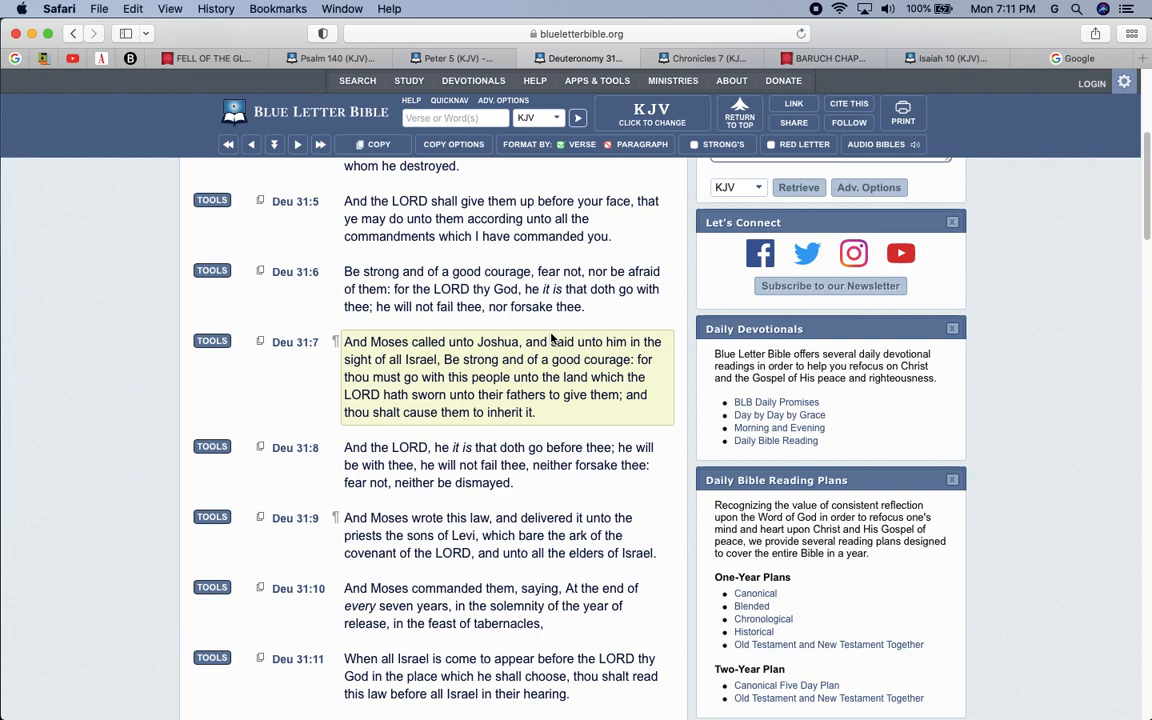
pyautogui.moveTo(557, 342)
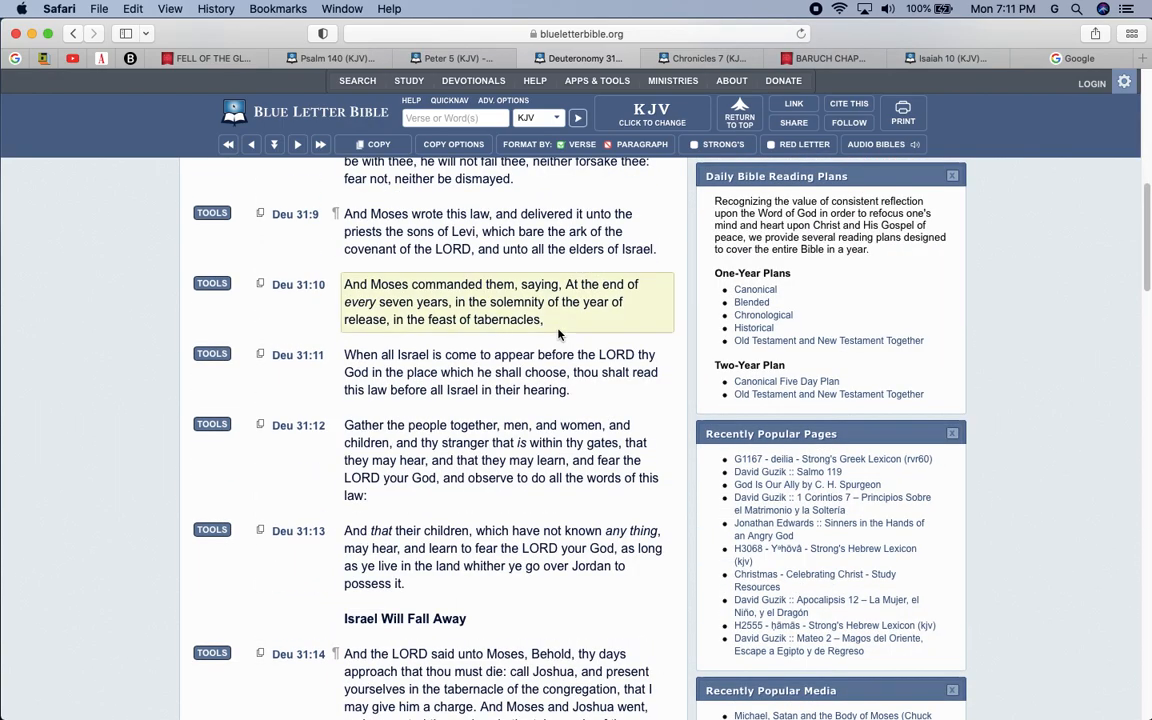
pyautogui.scroll(-3)
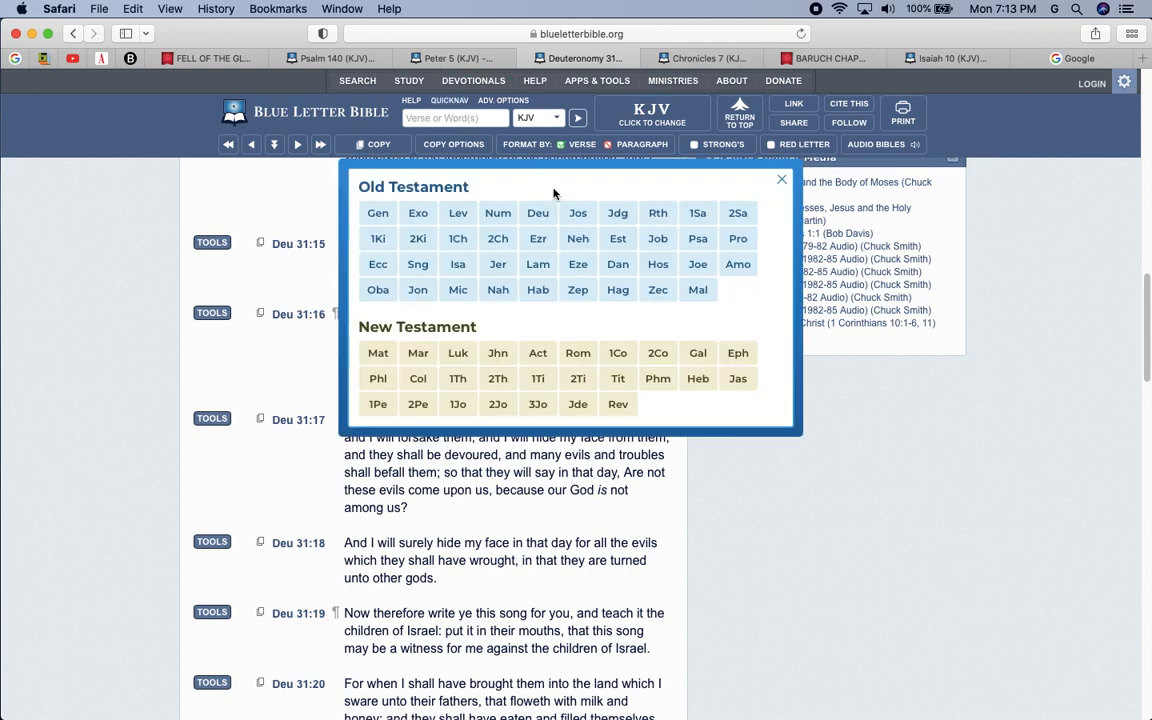
pyautogui.moveTo(697, 289)
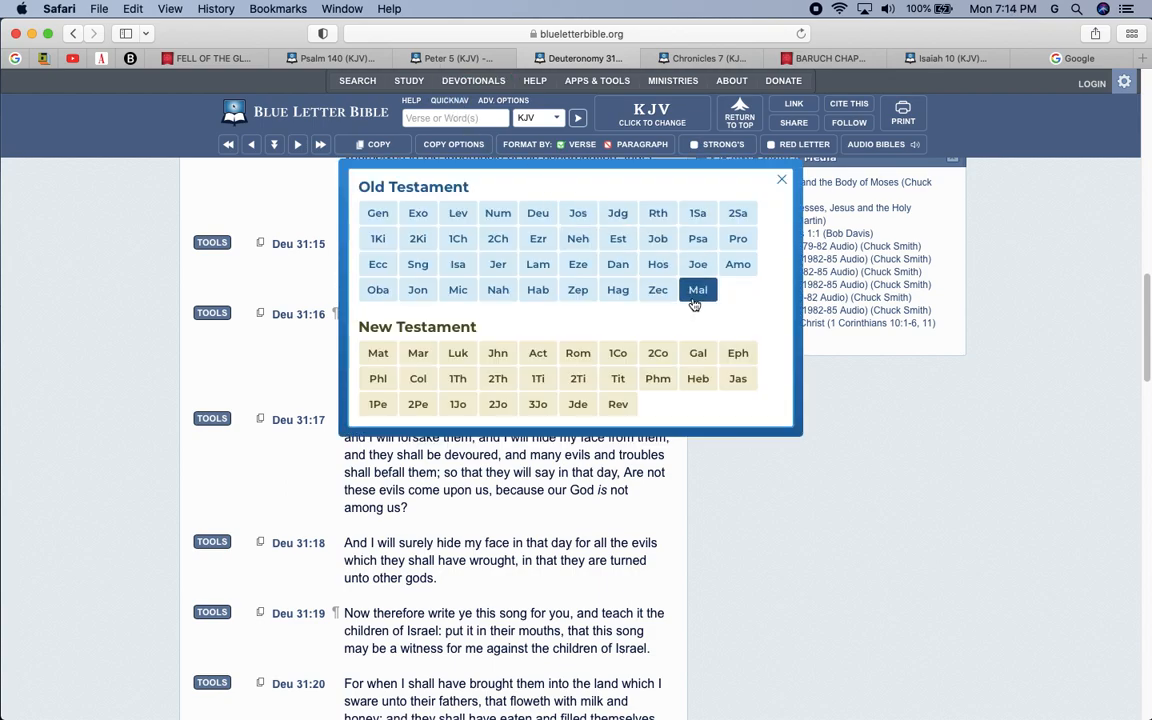
pyautogui.moveTo(458, 264)
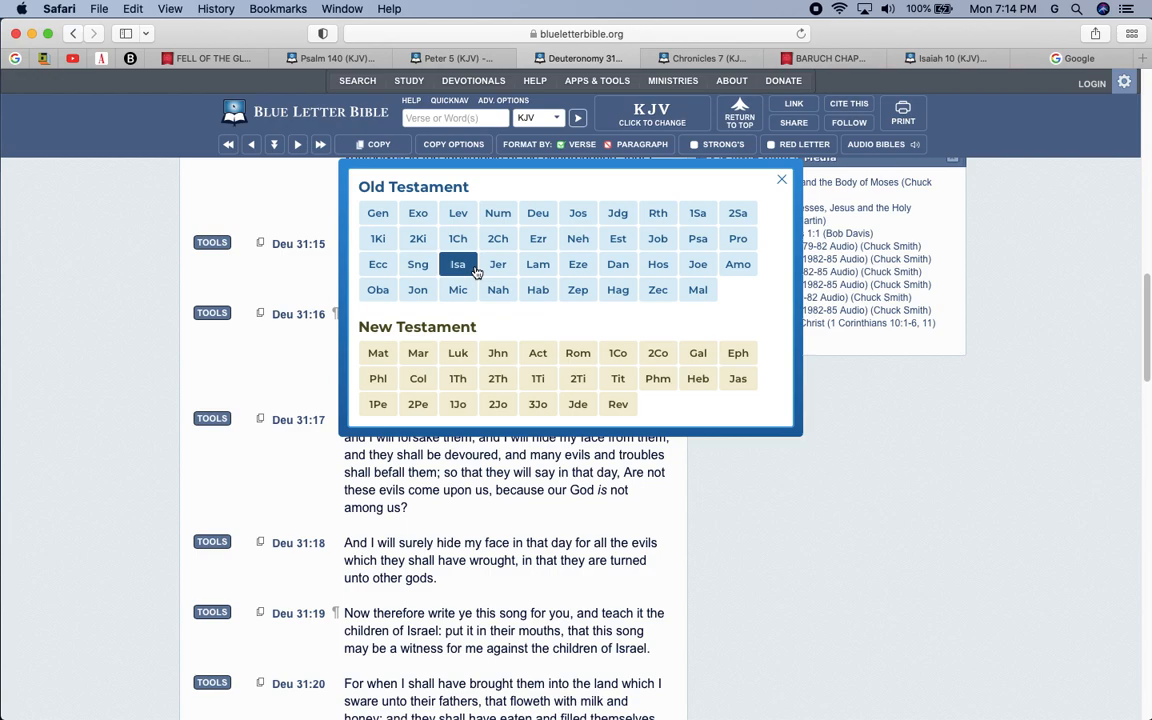
pyautogui.click(457, 264)
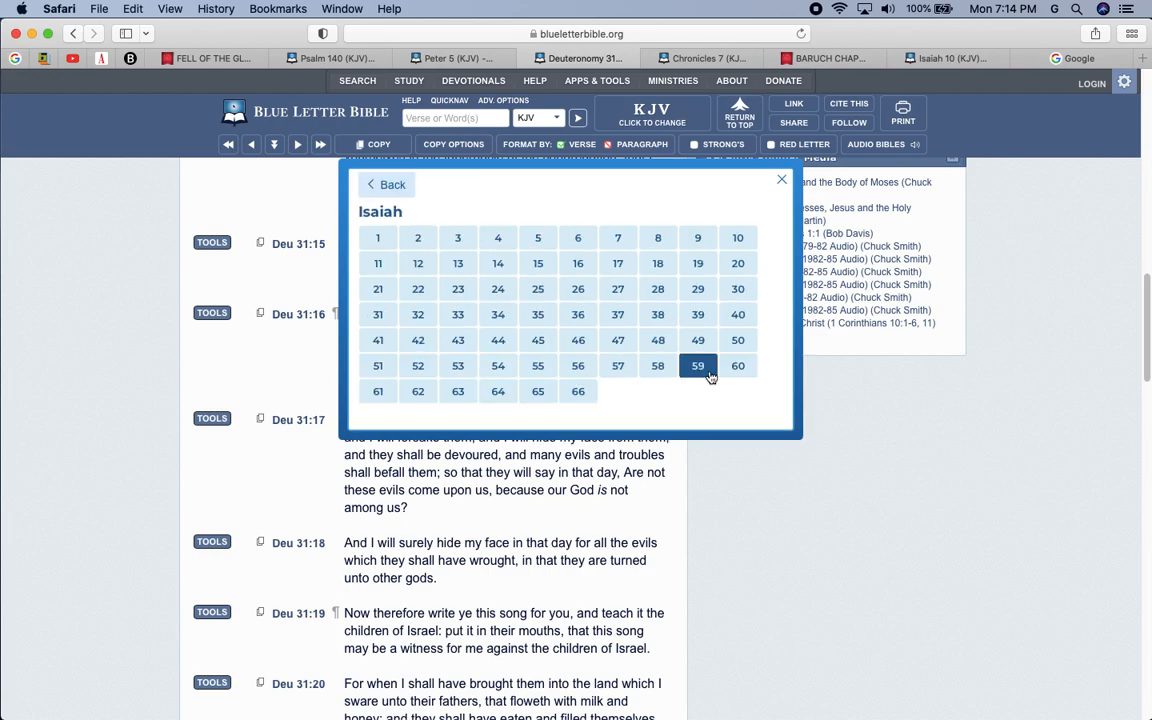
pyautogui.click(697, 365)
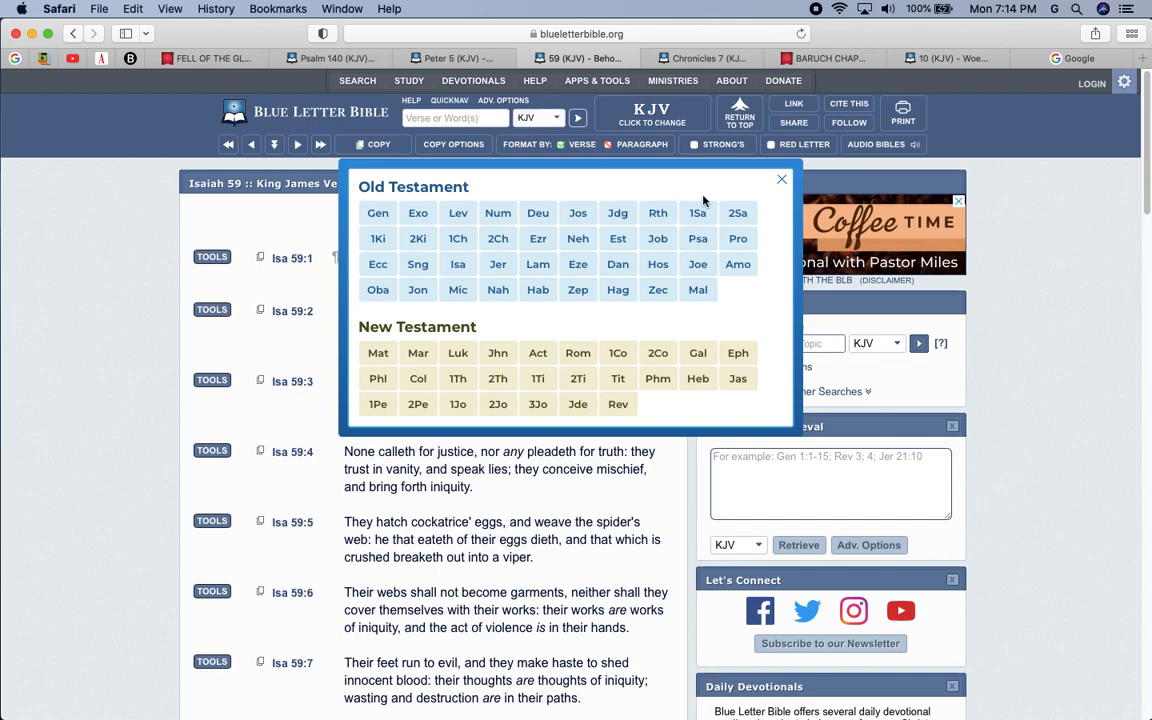
pyautogui.moveTo(498, 289)
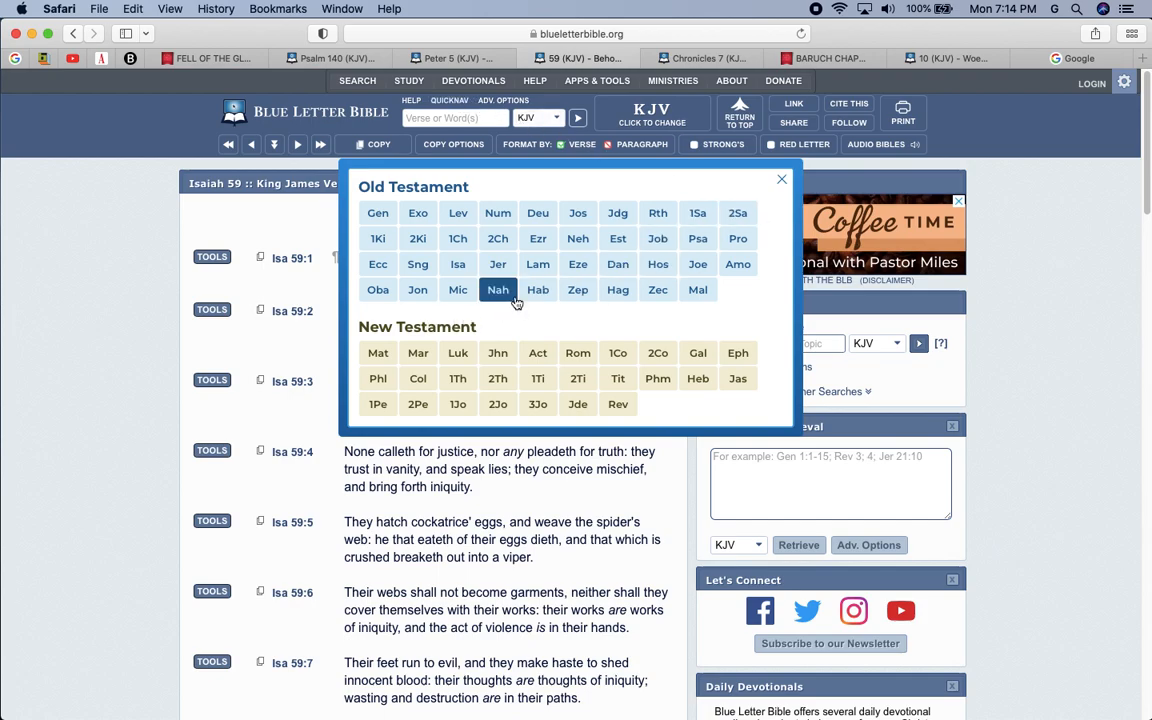
# Step: Choose Hosea from the QuickNav Old Testament book list
pyautogui.click(658, 264)
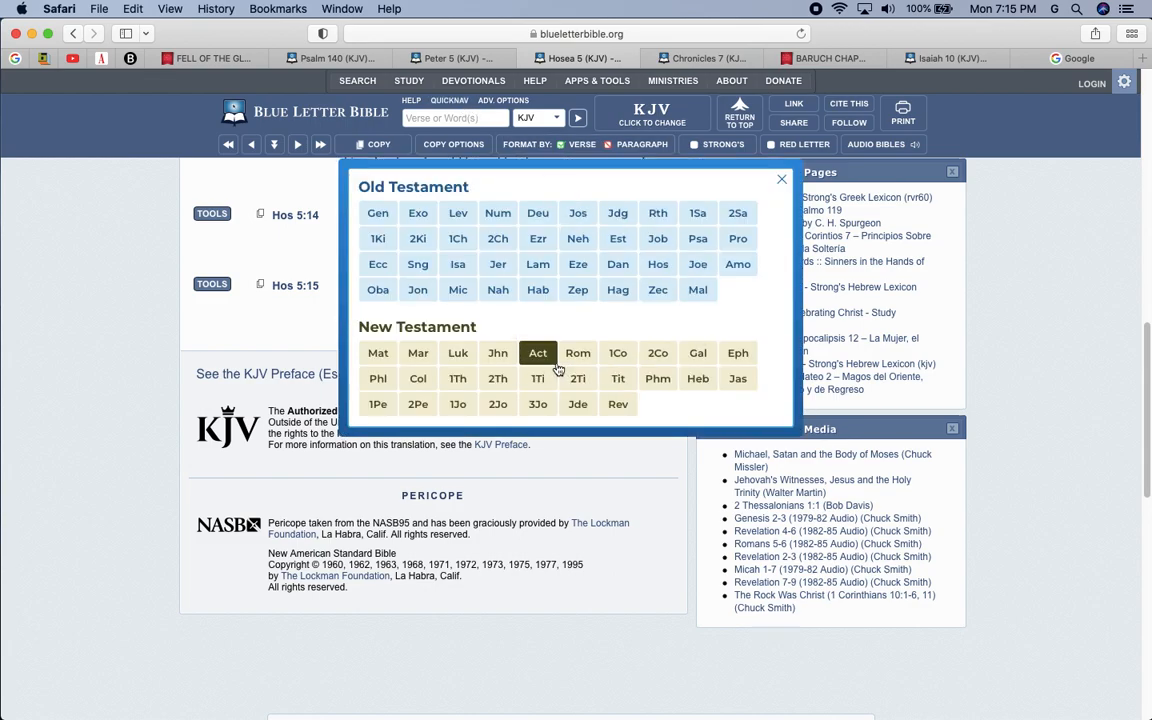
# Step: Load Romans chapter 9 from QuickNav and read down through its verses
pyautogui.click(577, 352)
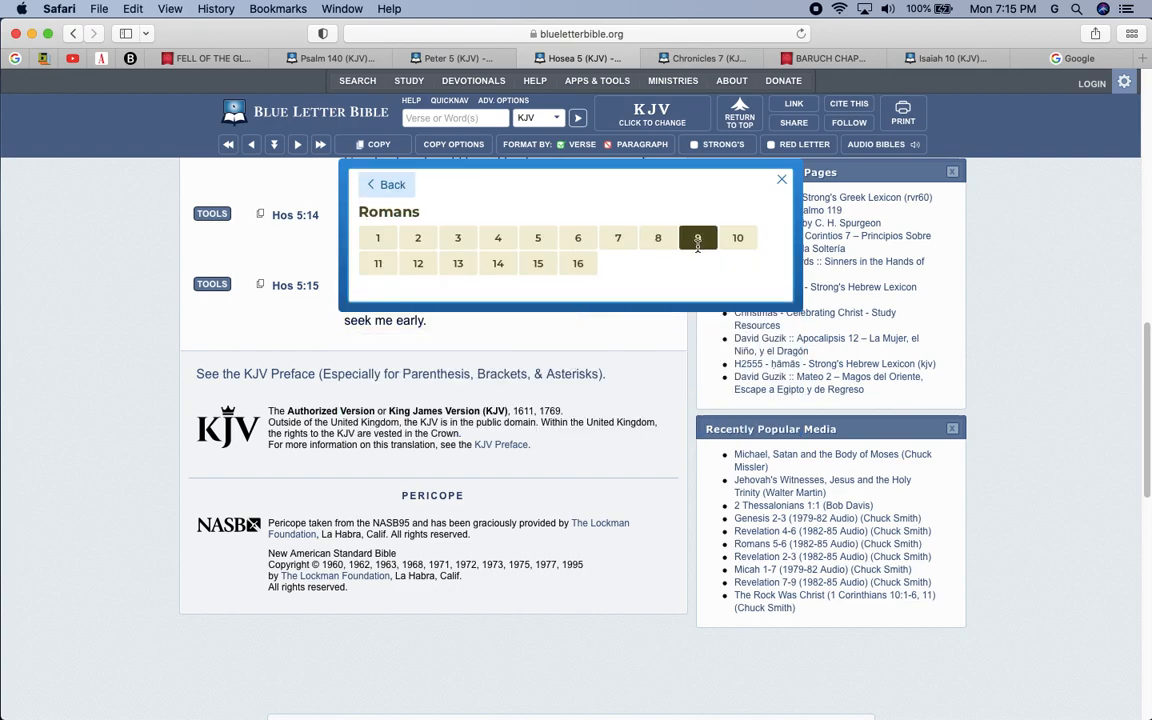
pyautogui.click(698, 237)
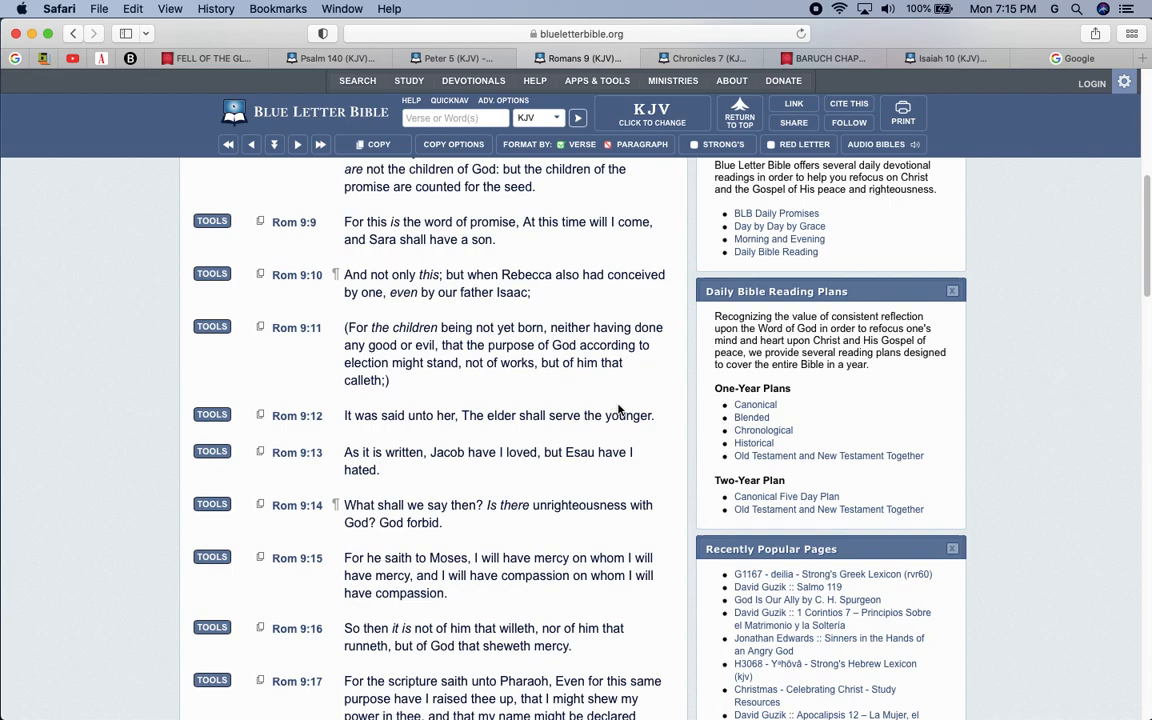
pyautogui.scroll(-3)
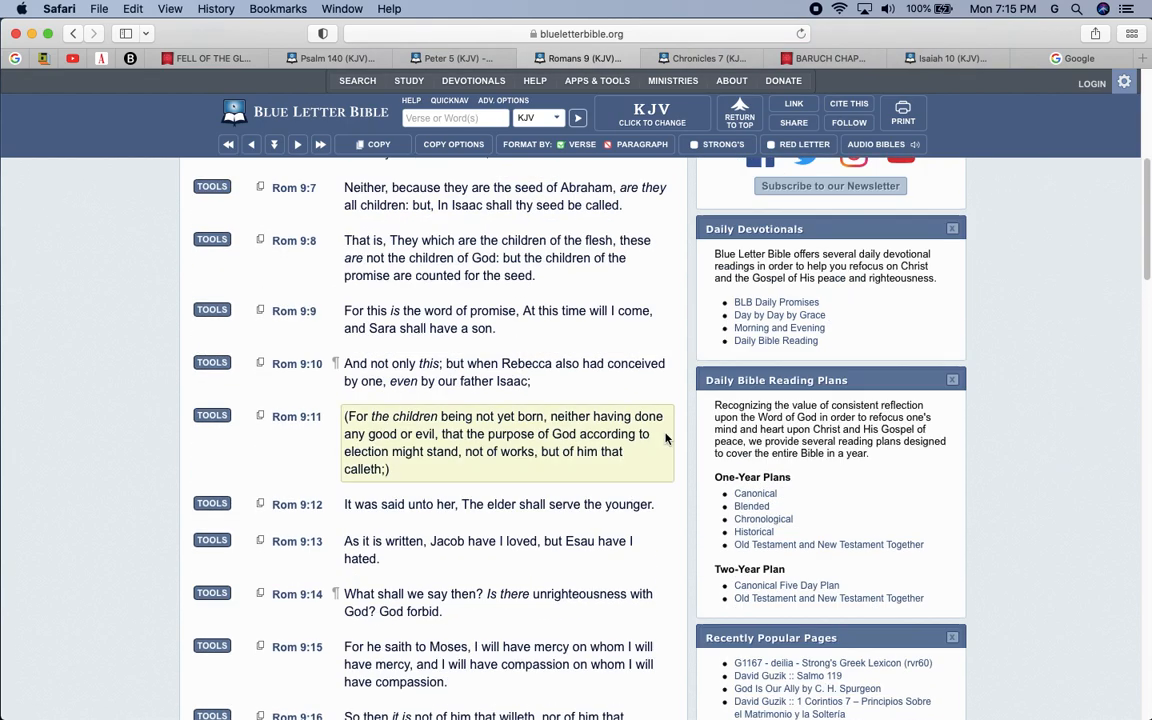
pyautogui.scroll(-3)
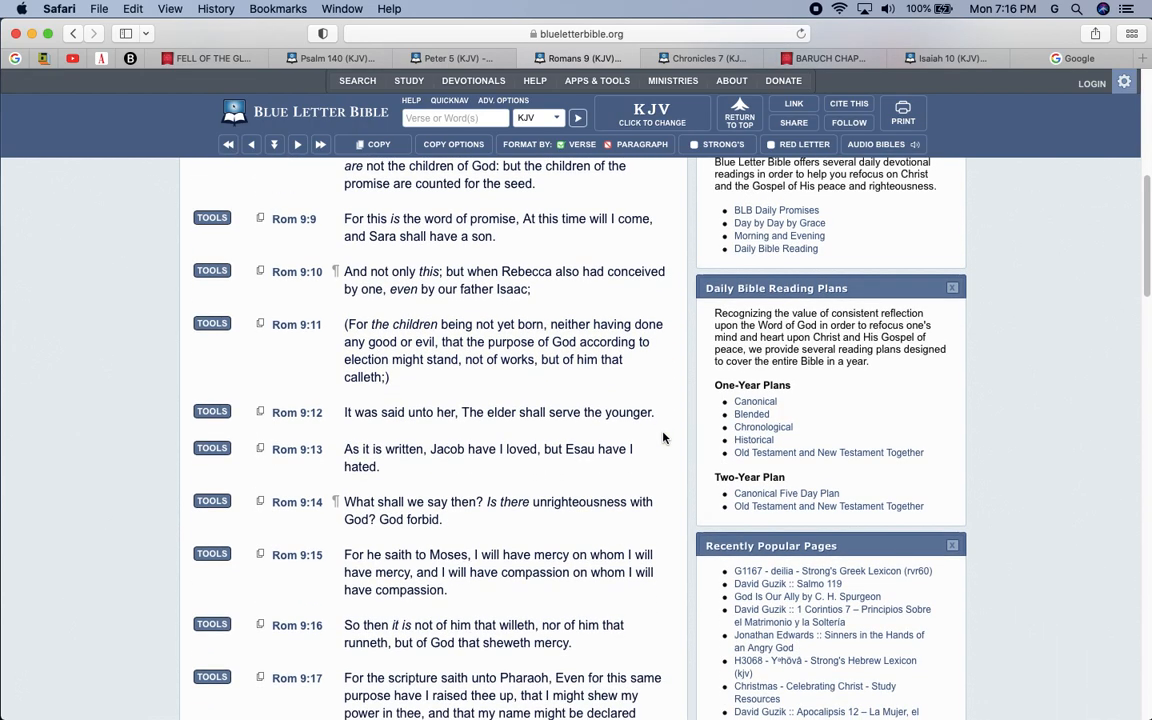
pyautogui.scroll(-3)
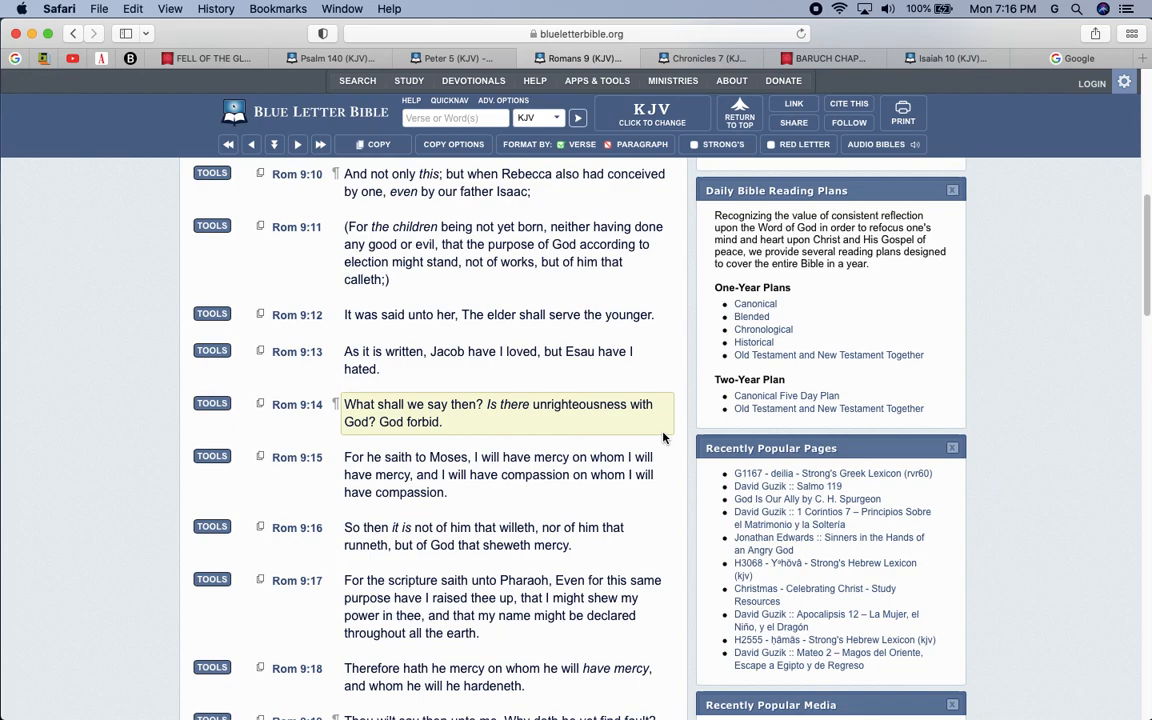
pyautogui.scroll(-3)
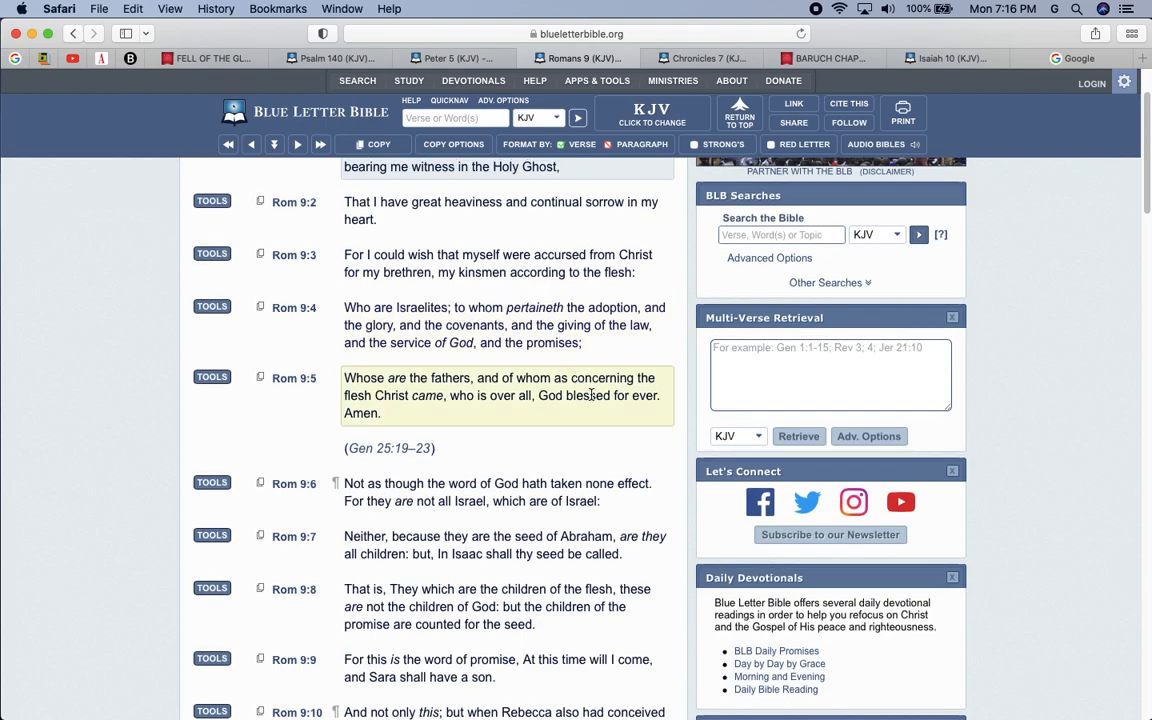
pyautogui.moveTo(597, 390)
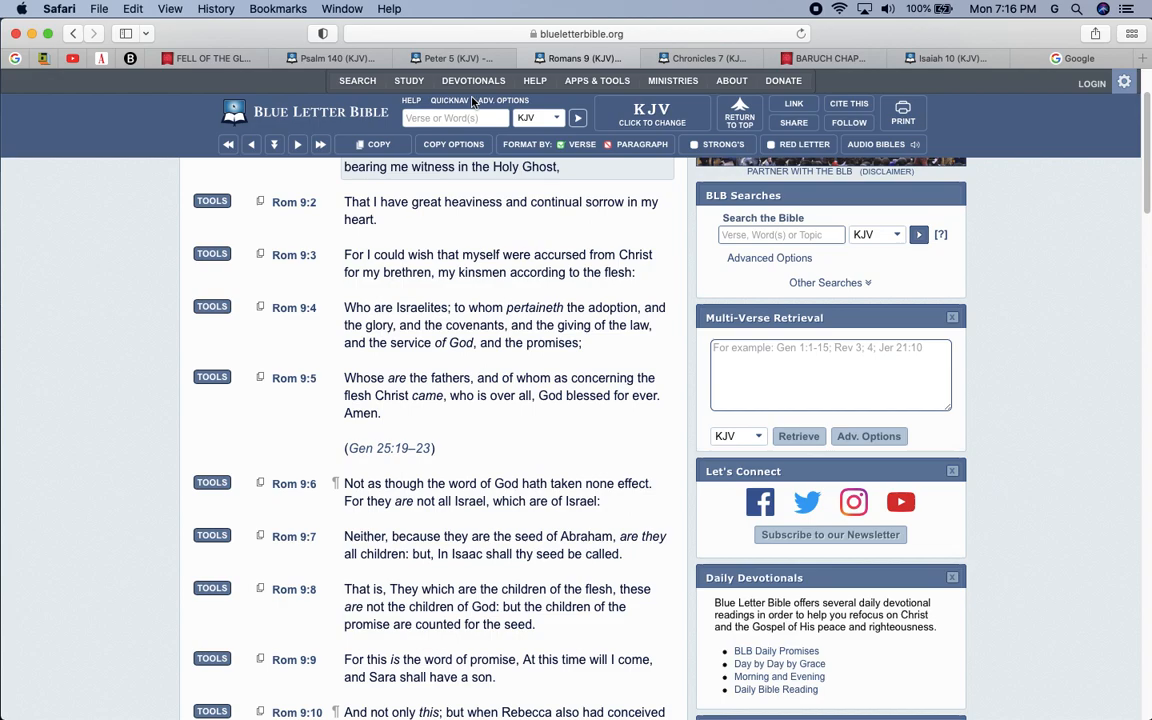
# Step: Pick 2 Peter from the QuickNav book list and load chapter 3
pyautogui.click(449, 100)
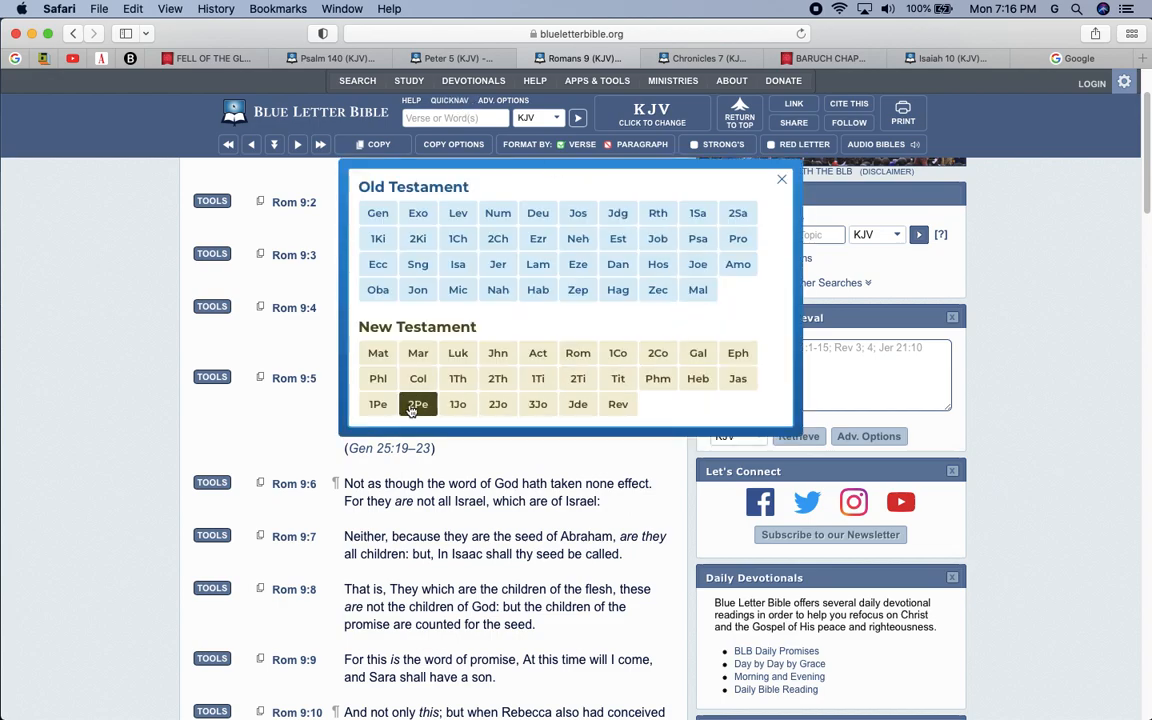
pyautogui.click(417, 404)
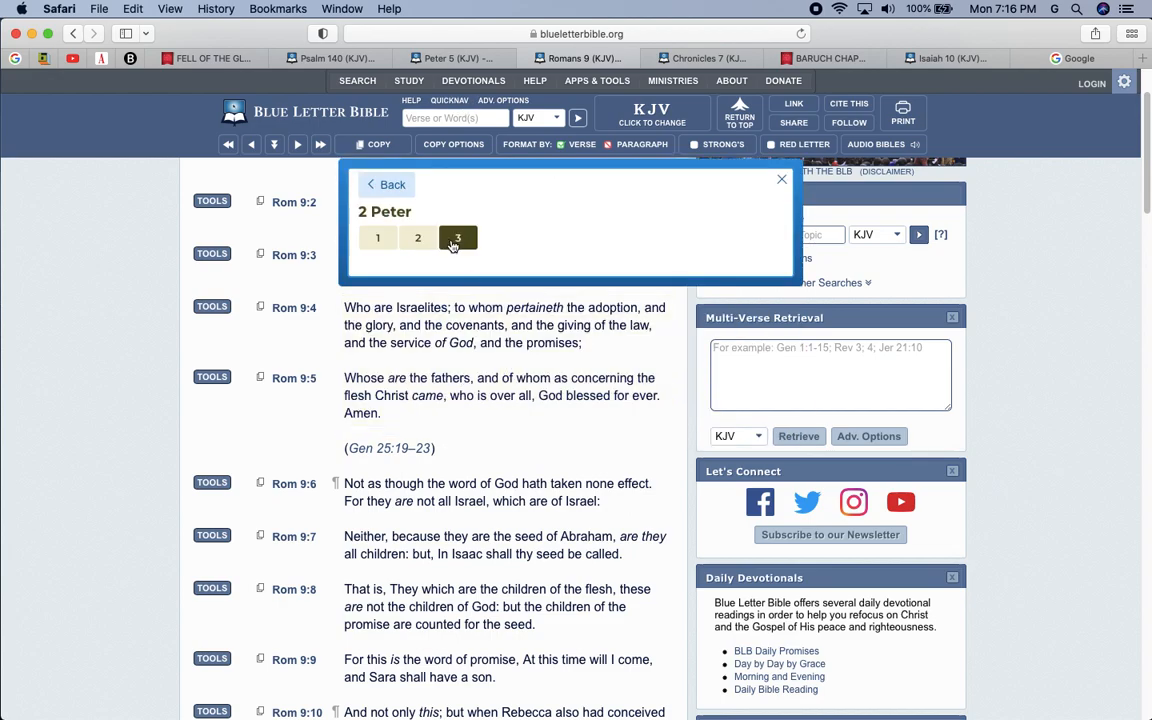
pyautogui.click(457, 237)
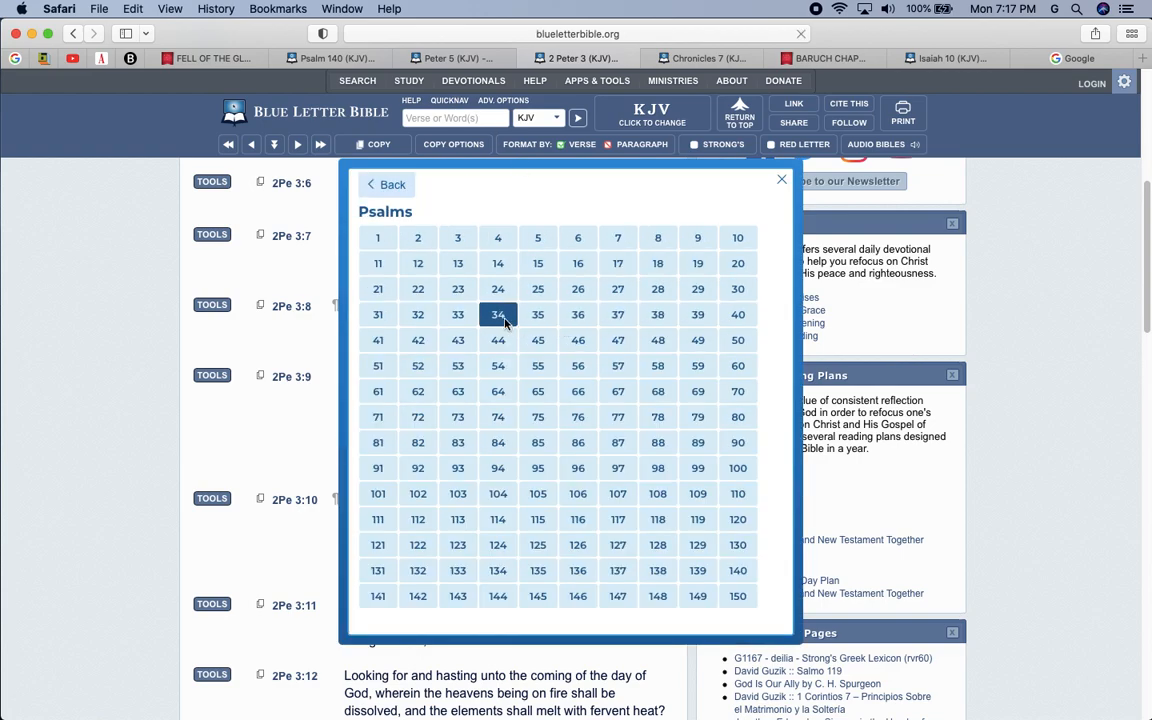
# Step: Load Psalm 34 from the chapter grid and read down toward verse 18
pyautogui.click(498, 314)
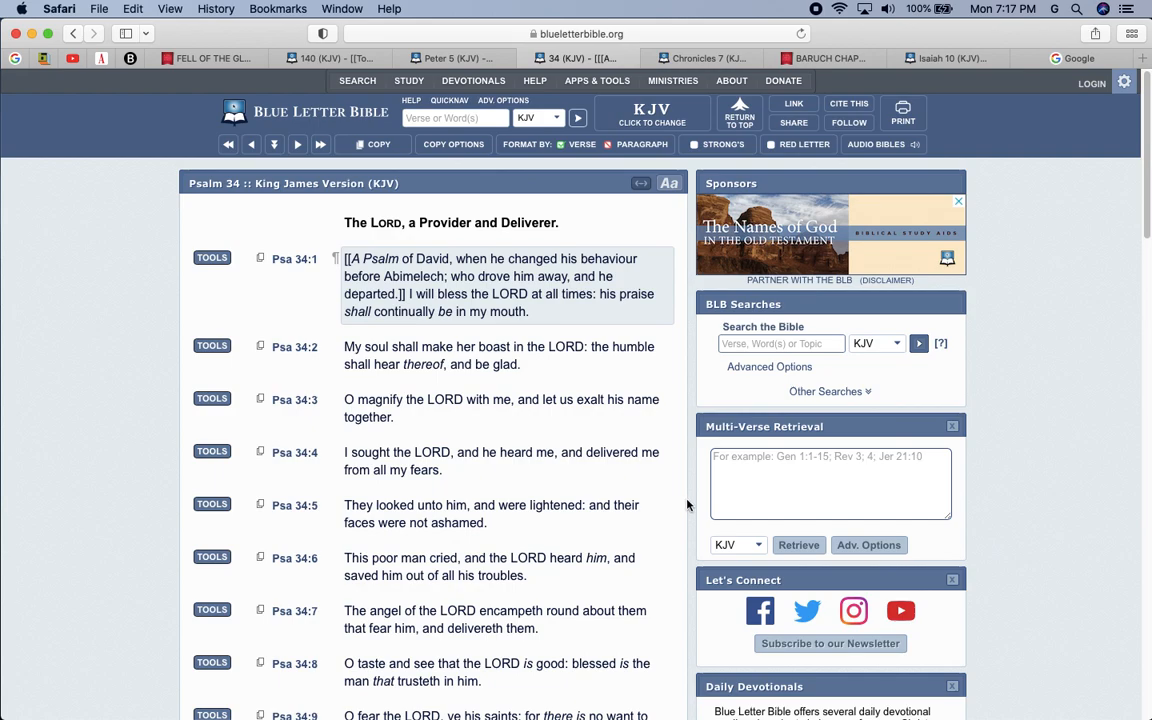
pyautogui.scroll(-3)
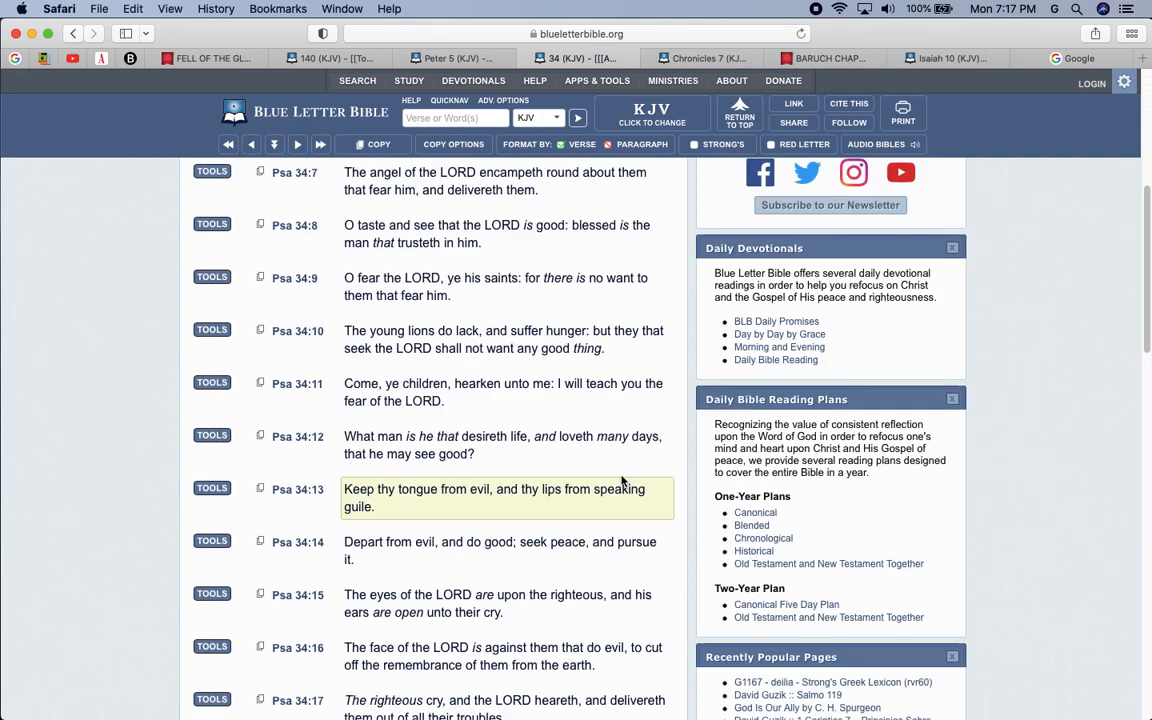
pyautogui.scroll(-3)
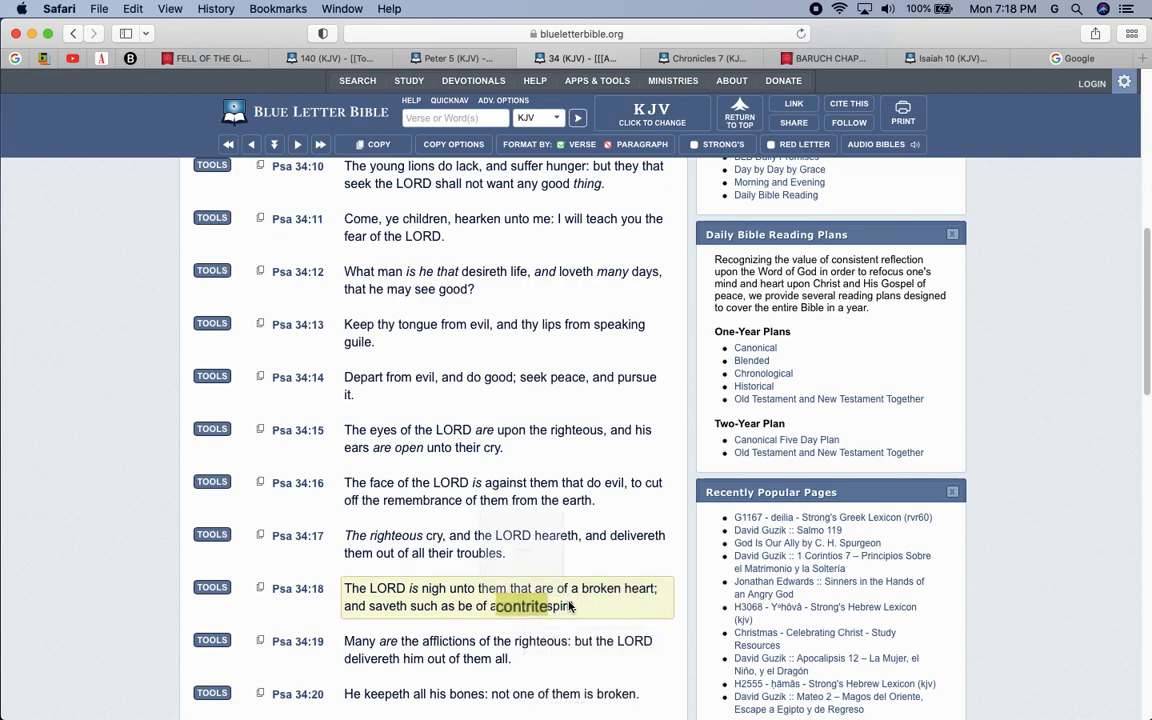
# Step: Show the Look Up dictionary definition of 'contrite' in Psalm 34:18
pyautogui.doubleClick(521, 606)
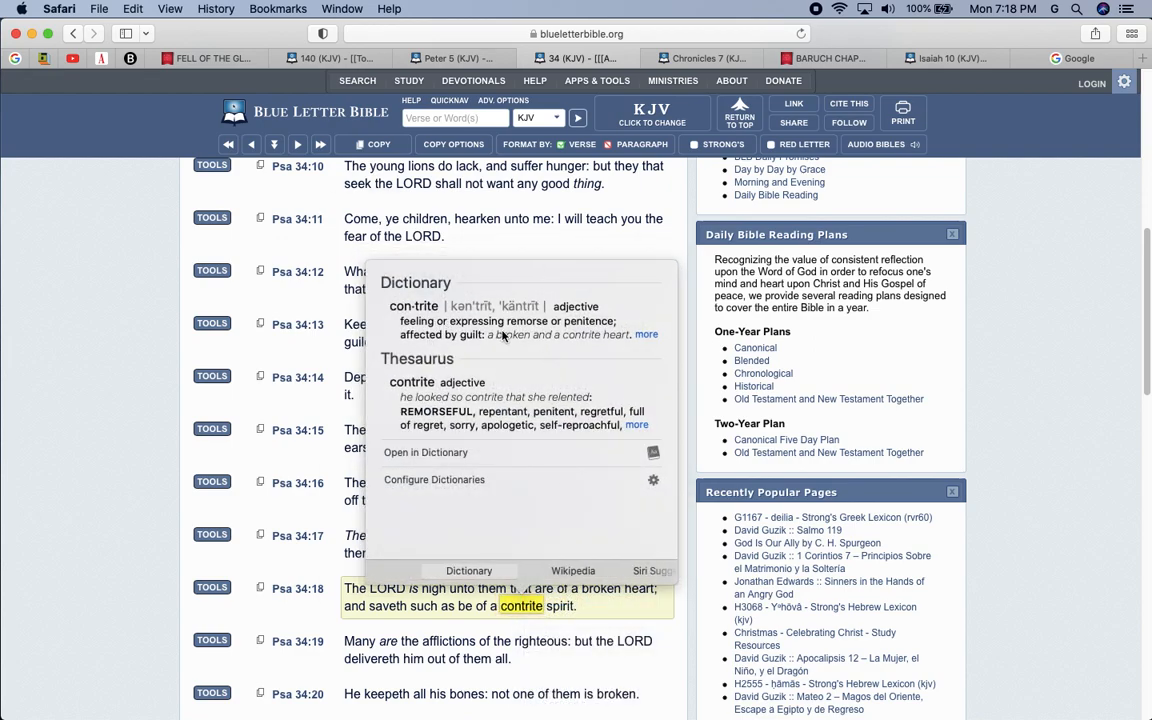
pyautogui.moveTo(615, 330)
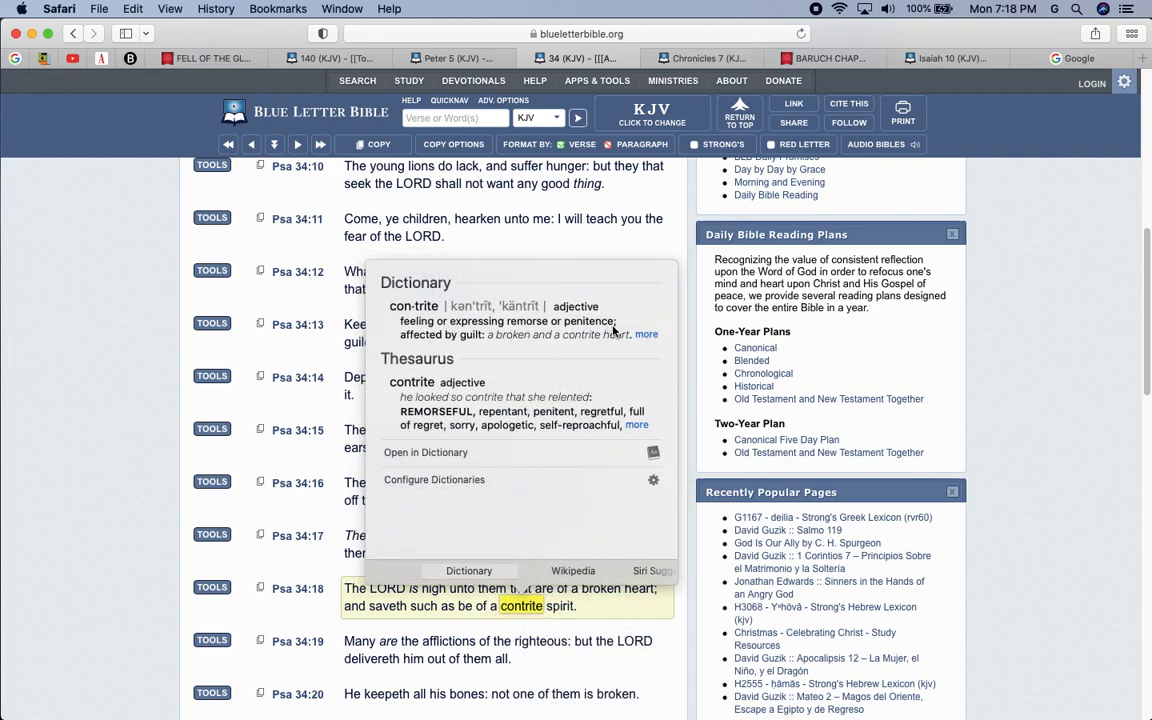
pyautogui.moveTo(519, 351)
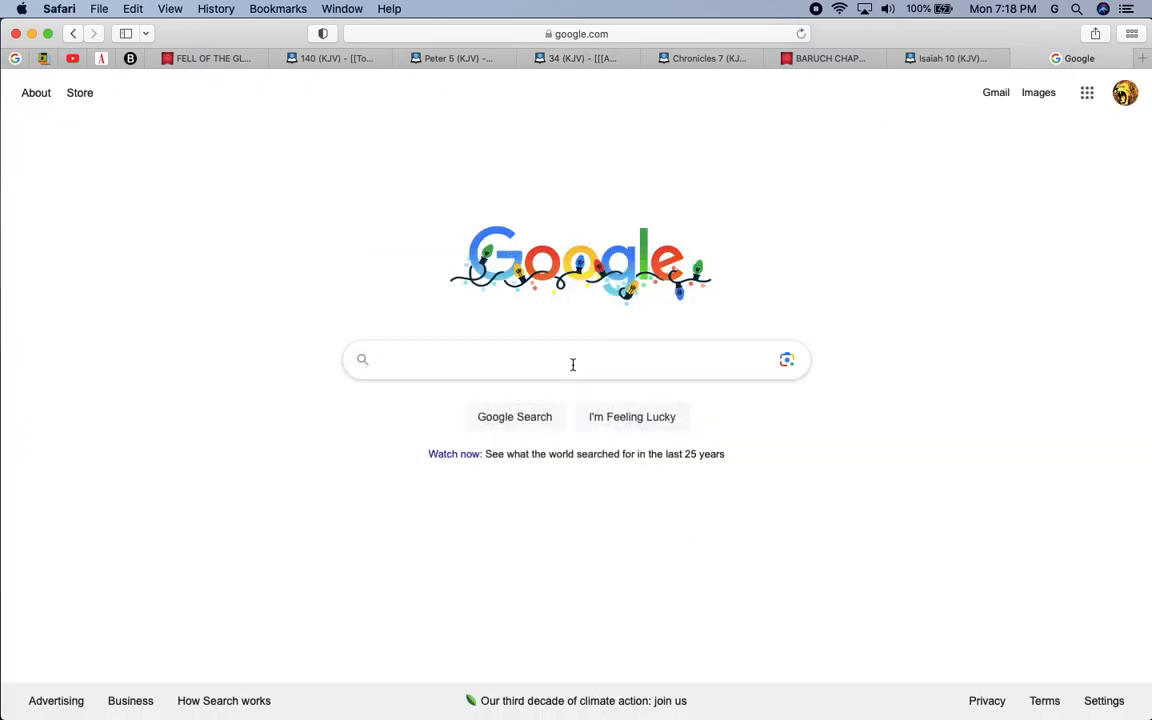
# Step: Search Google for 'penitence' to see its Oxford dictionary definition
pyautogui.click(574, 360)
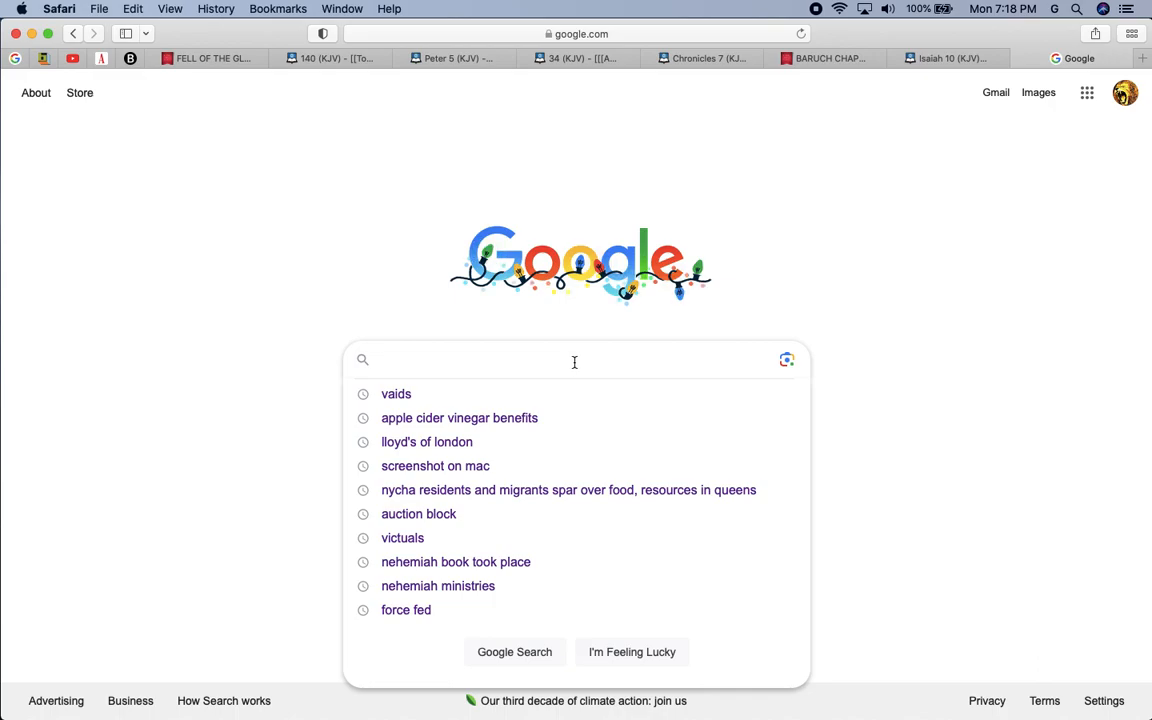
pyautogui.write('pe')
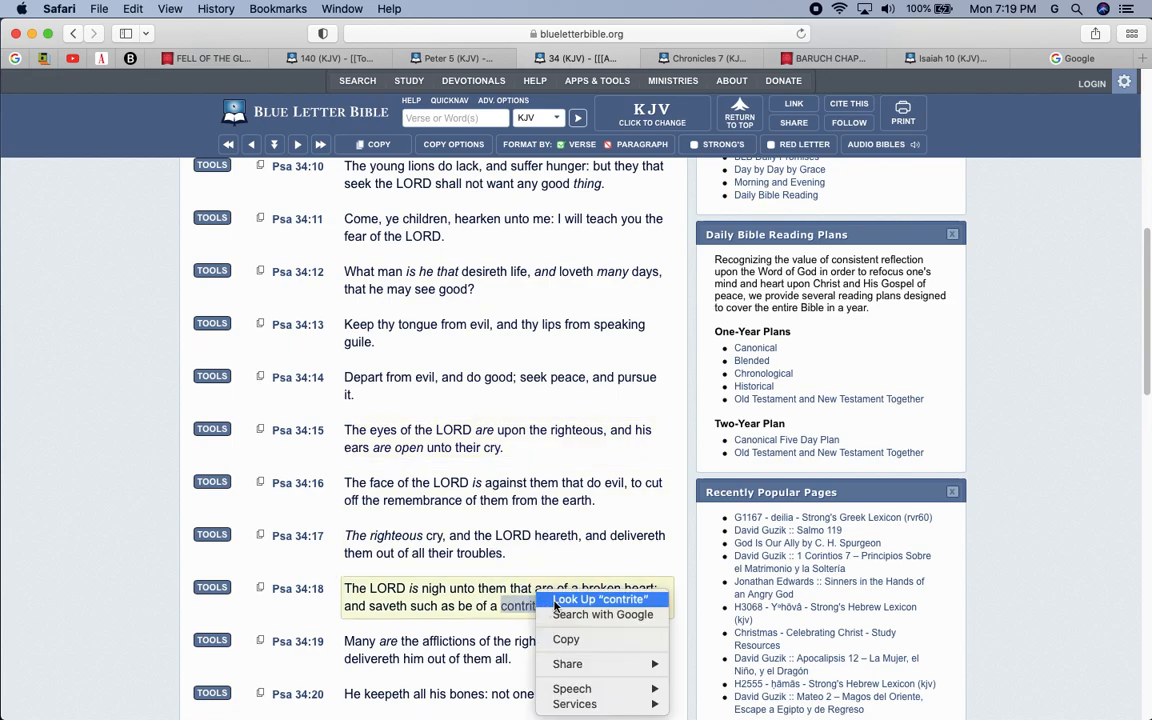
pyautogui.click(601, 599)
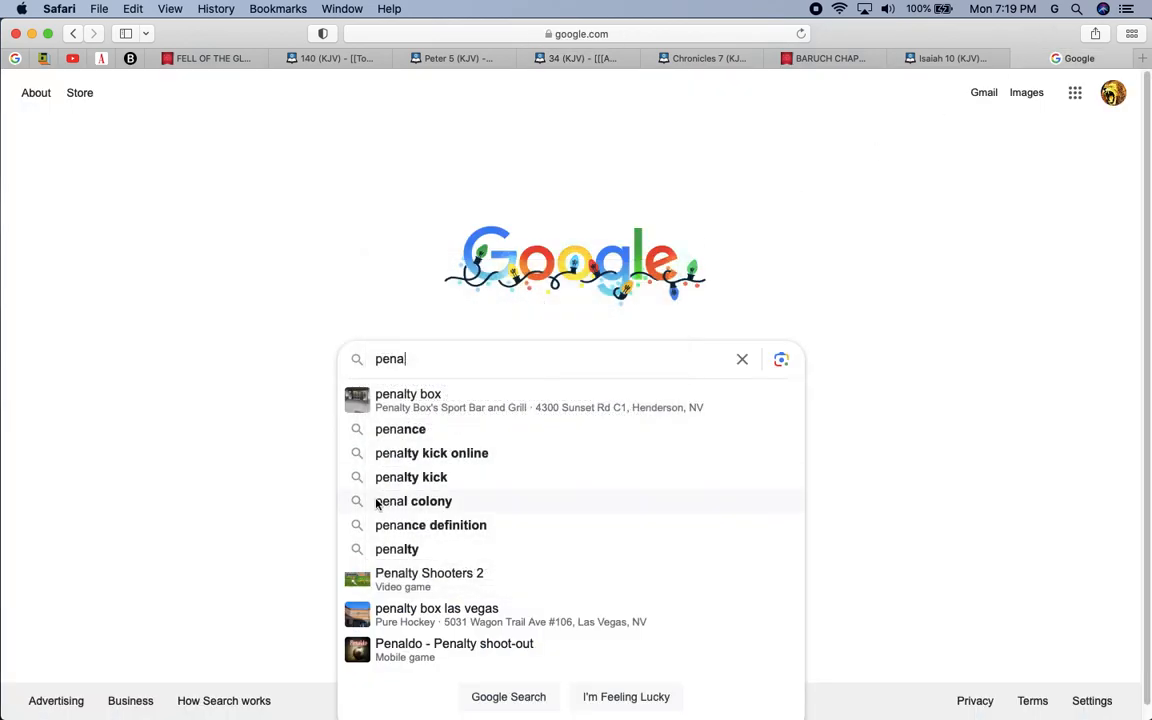
pyautogui.press('Backspace')
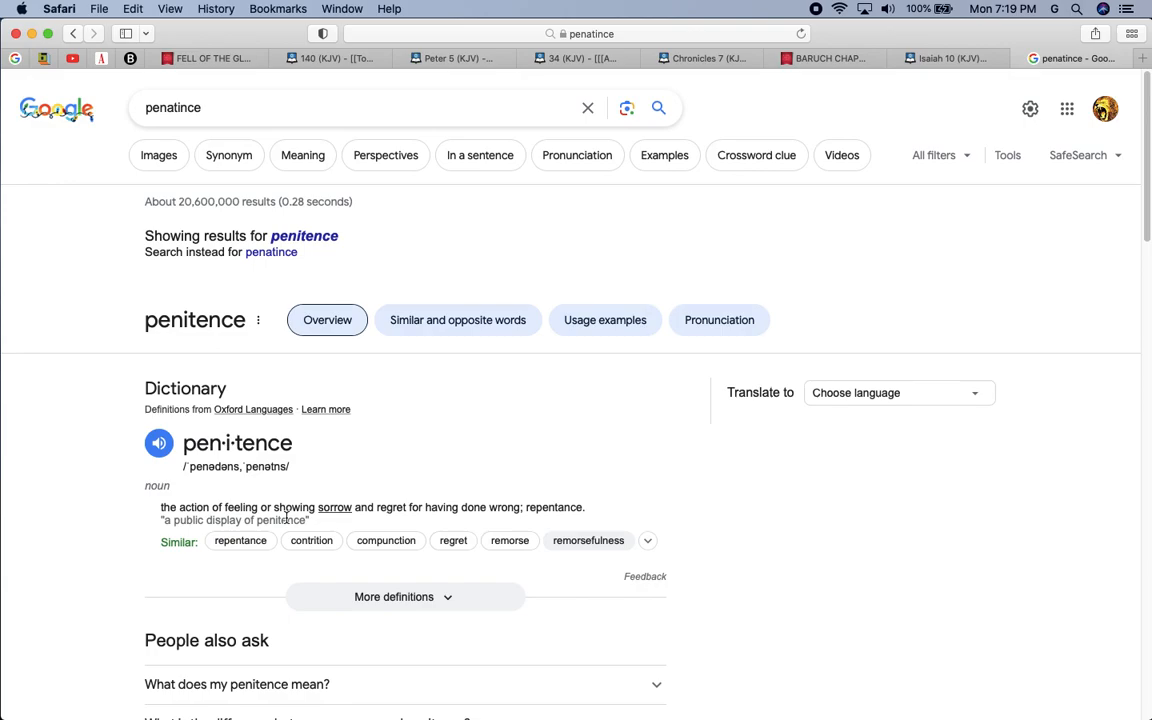
pyautogui.moveTo(302, 320)
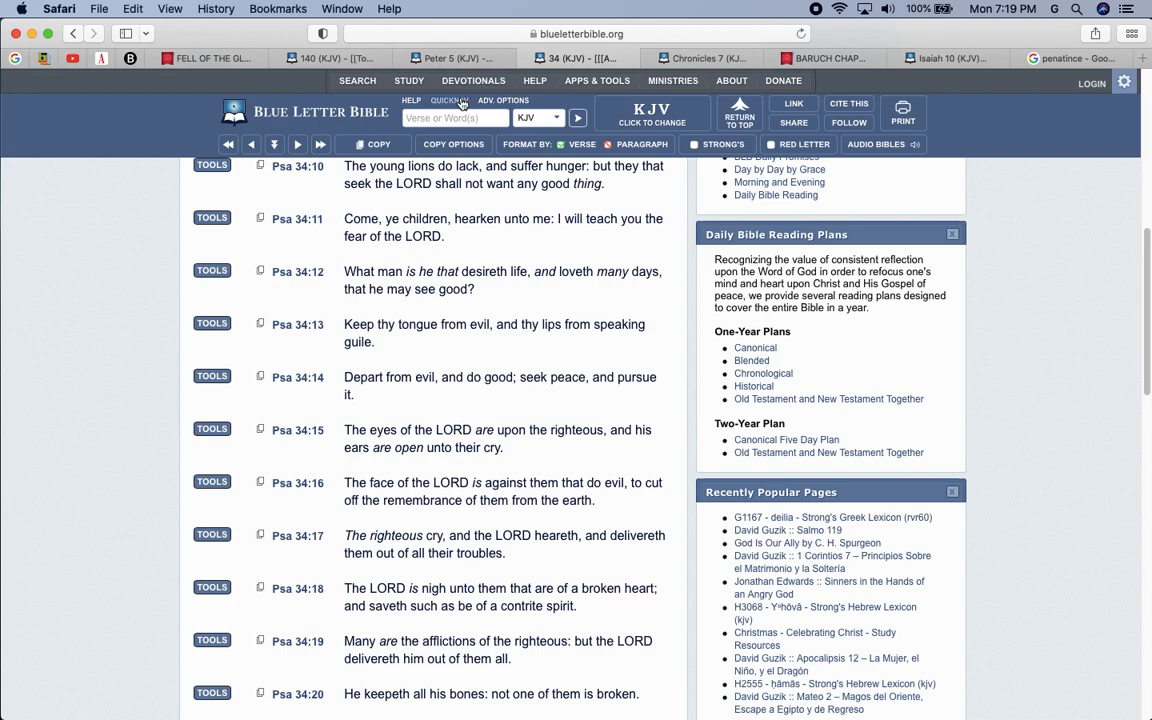
# Step: Pick Isaiah in QuickNav, load chapter 29, and start reading
pyautogui.click(455, 117)
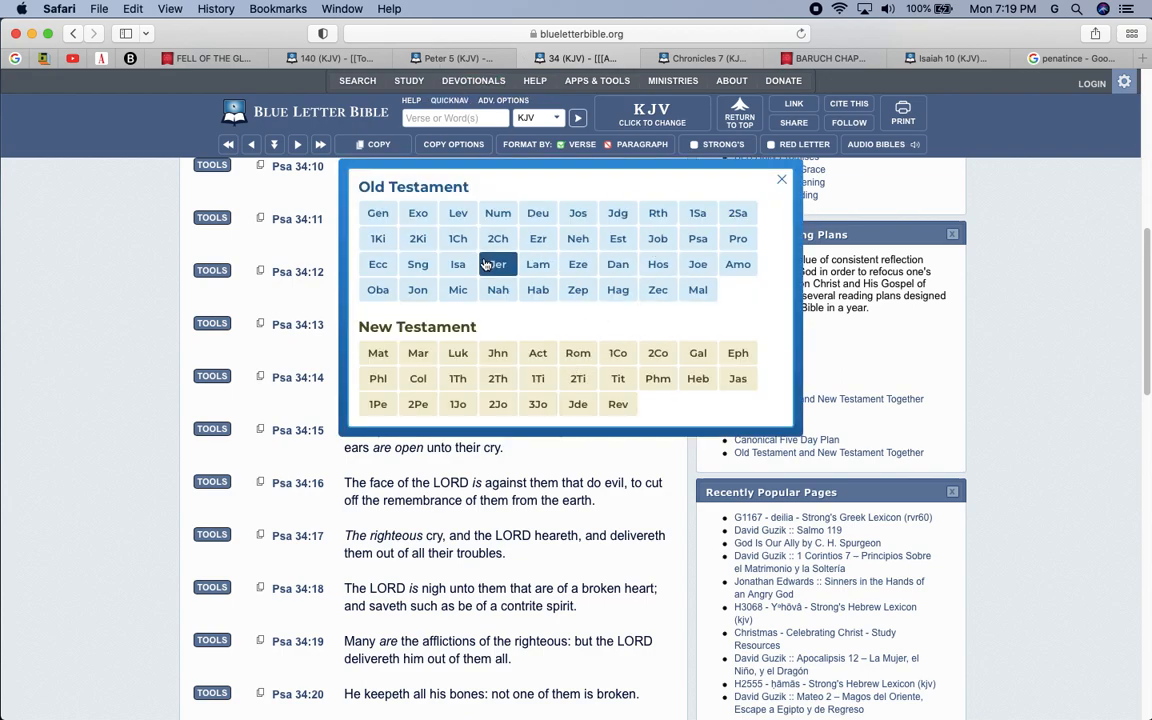
pyautogui.click(458, 264)
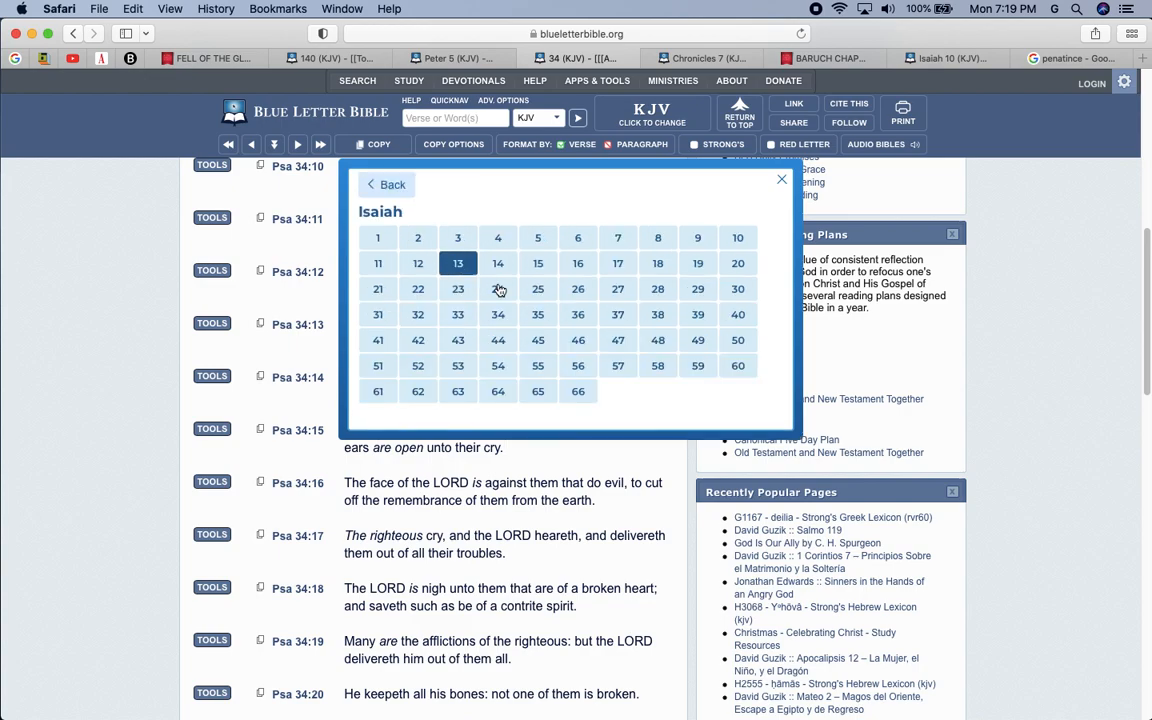
pyautogui.click(698, 289)
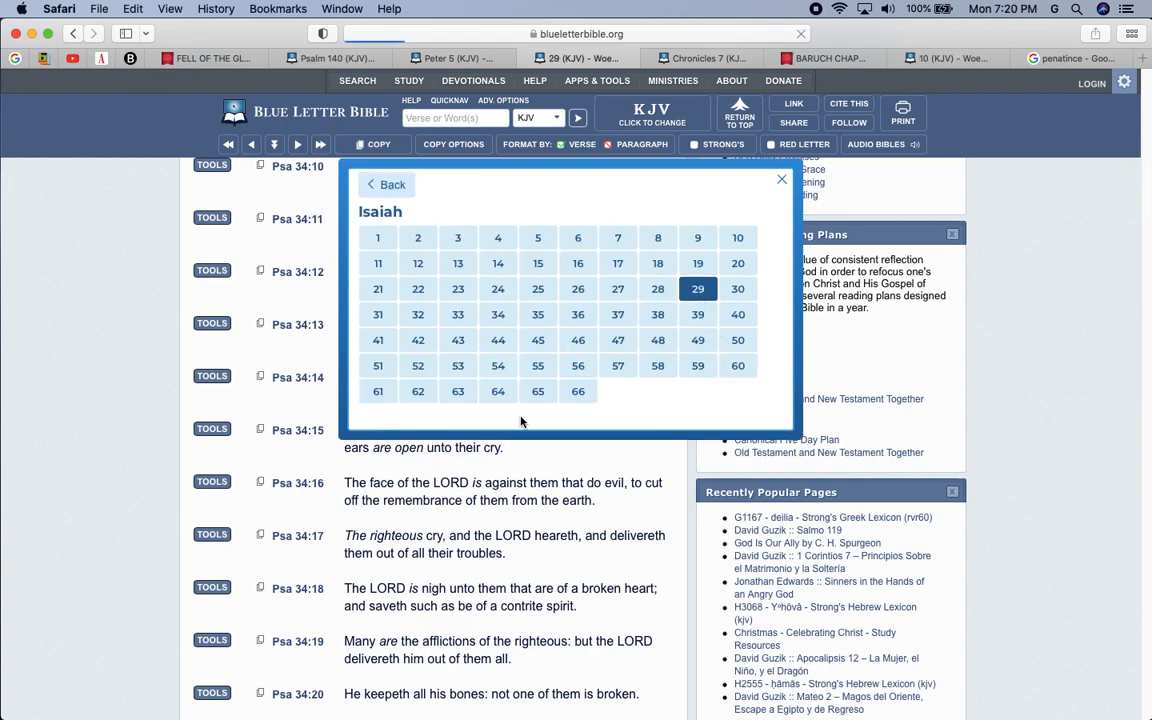
pyautogui.click(697, 288)
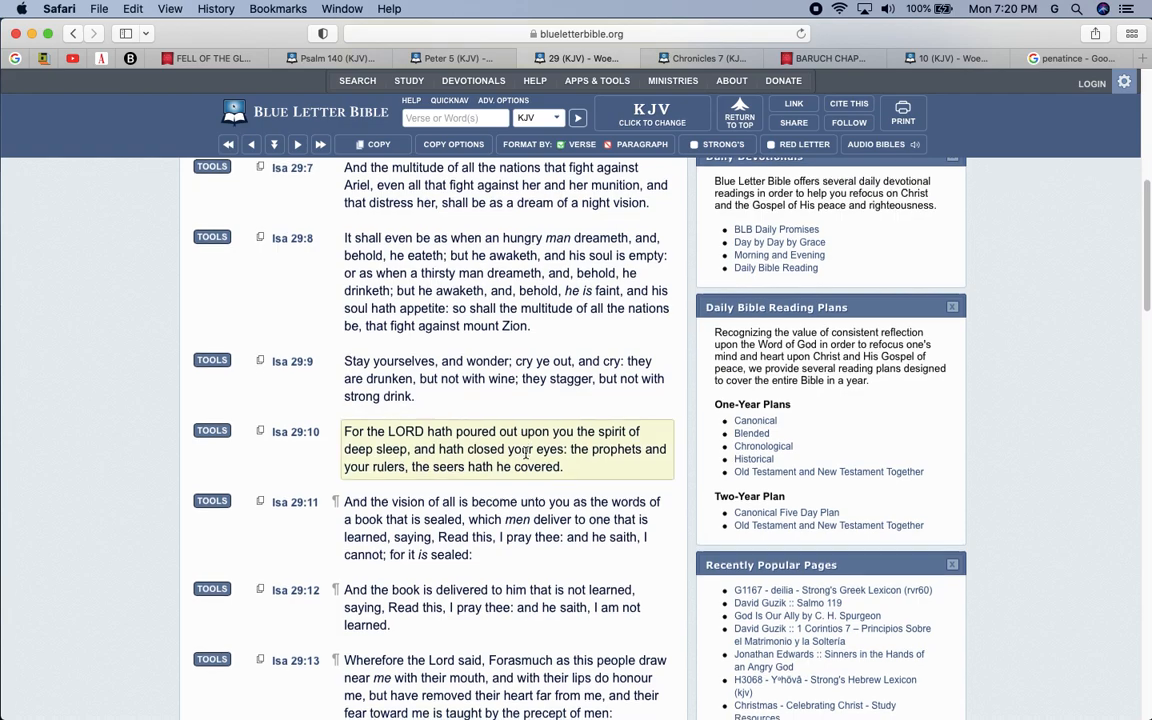
pyautogui.scroll(-3)
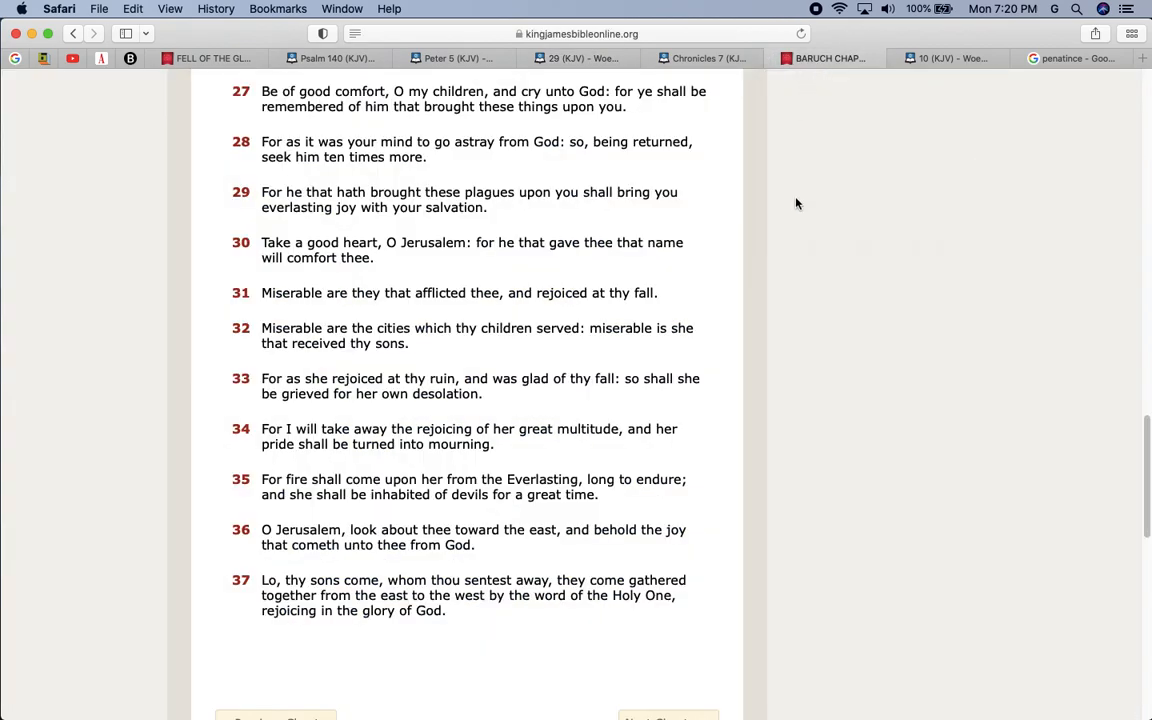
pyautogui.moveTo(650, 322)
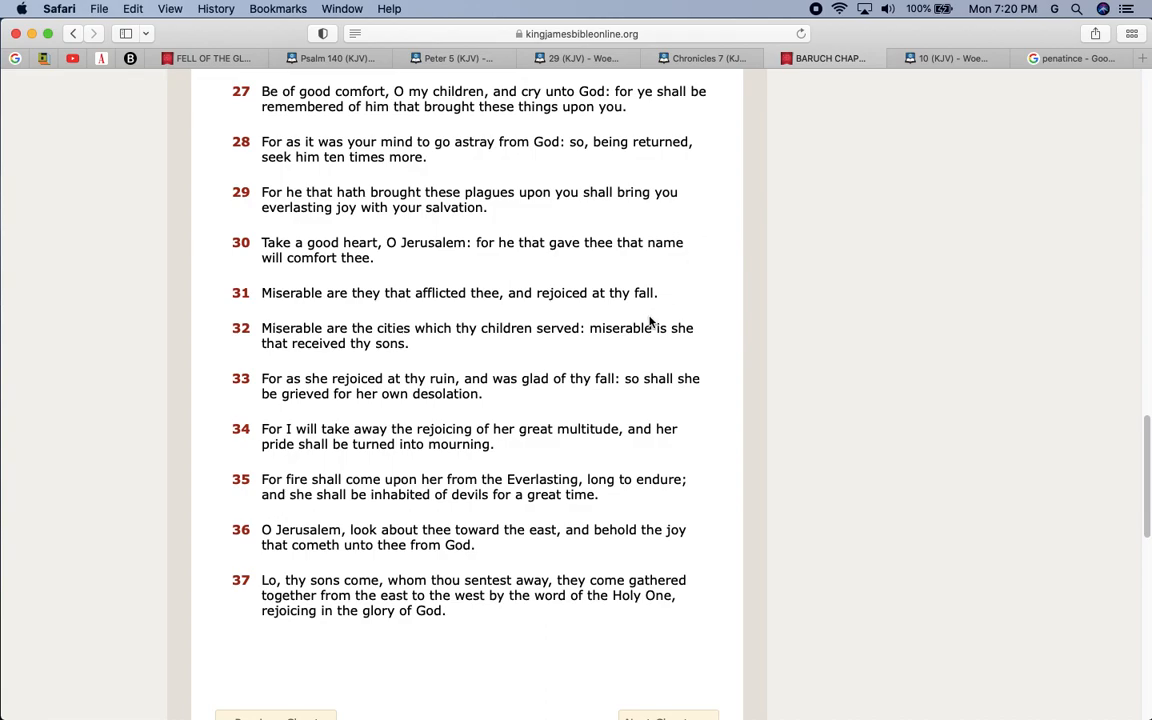
pyautogui.moveTo(504, 221)
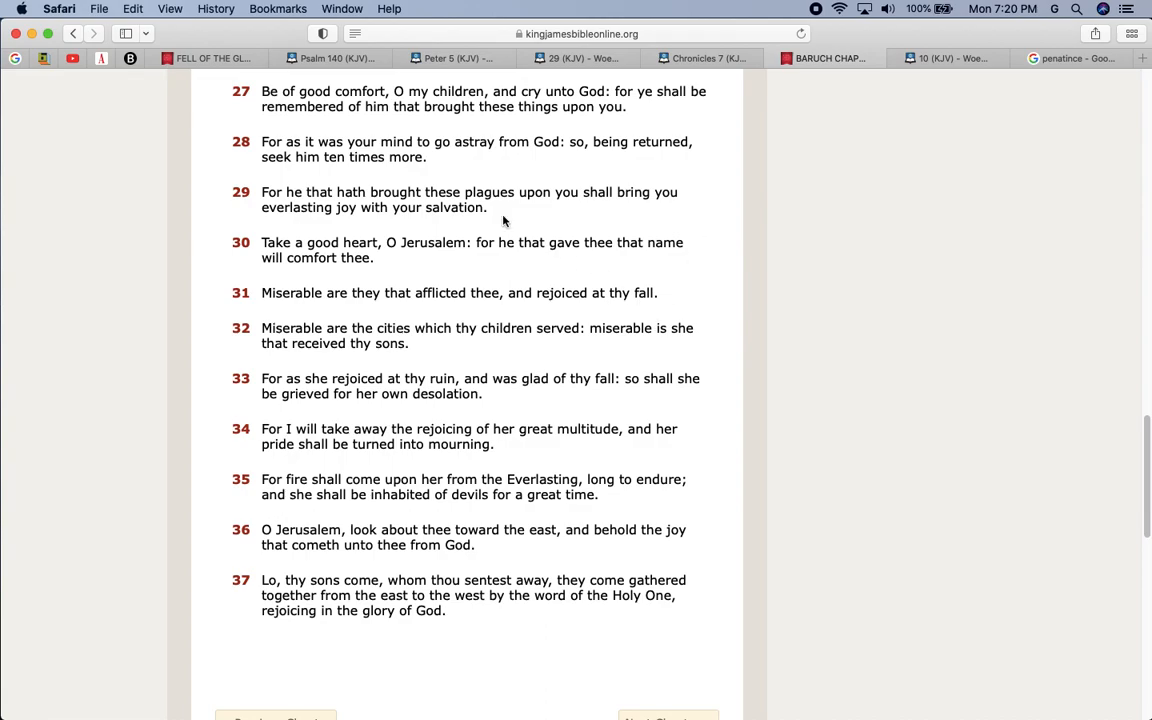
pyautogui.moveTo(505, 148)
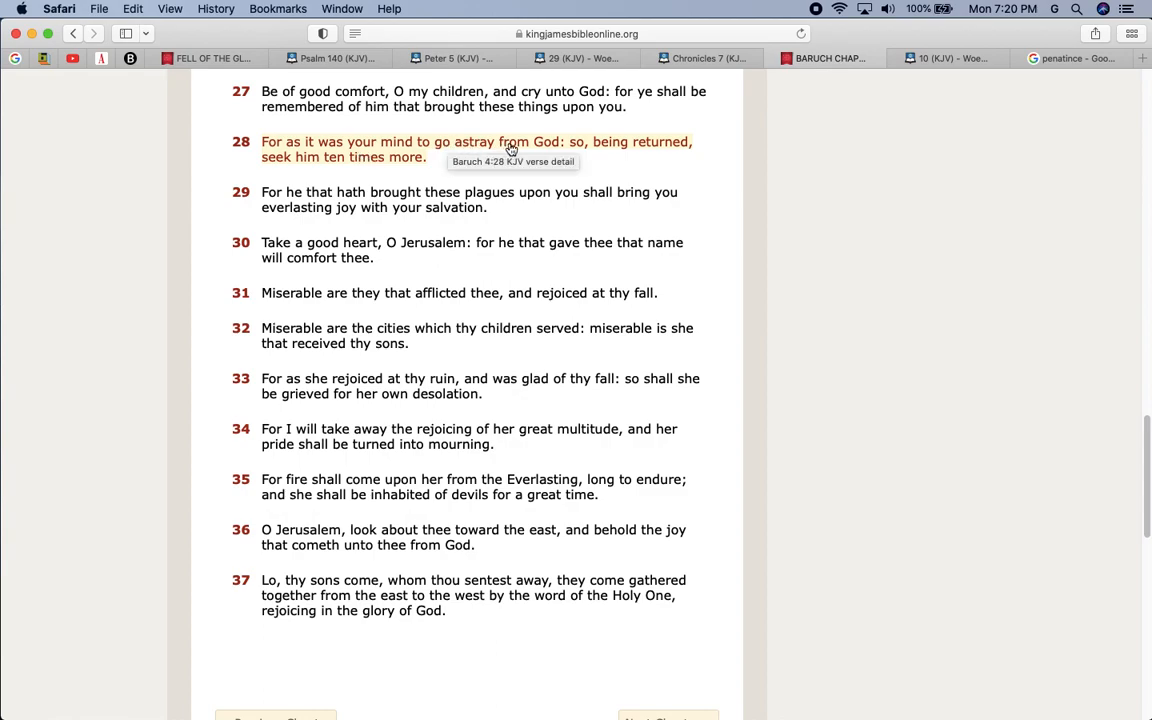
pyautogui.moveTo(579, 154)
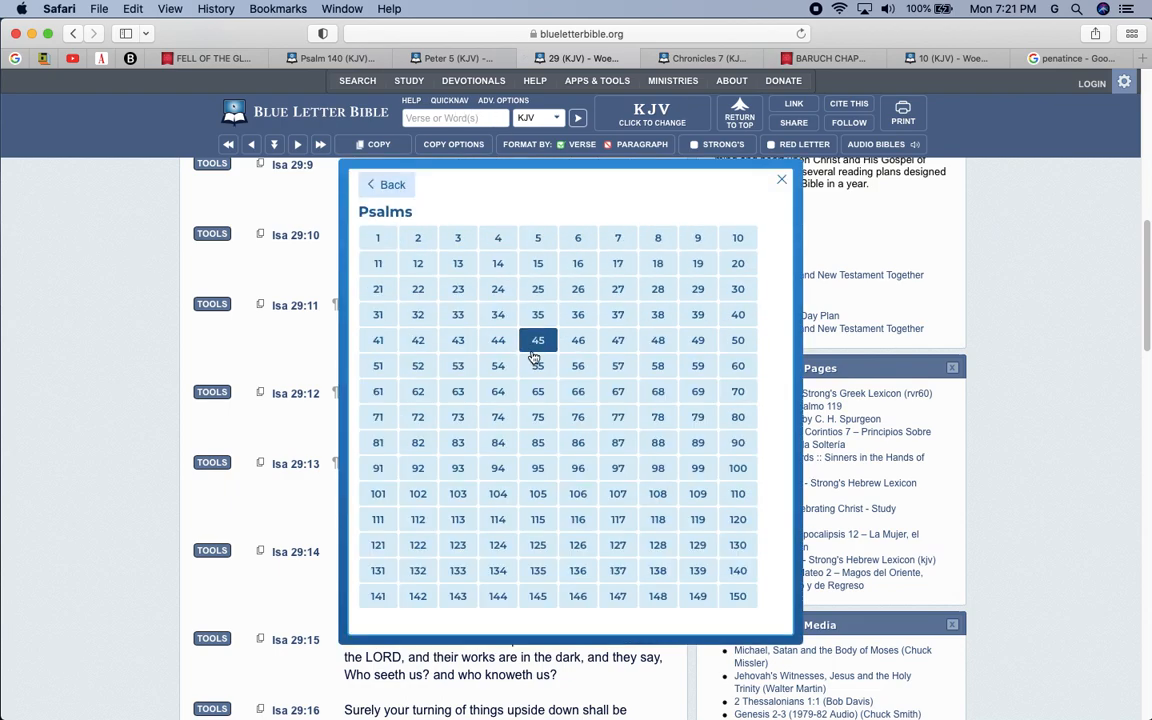
# Step: Load Psalm 37 from the Psalms chapter grid
pyautogui.click(617, 314)
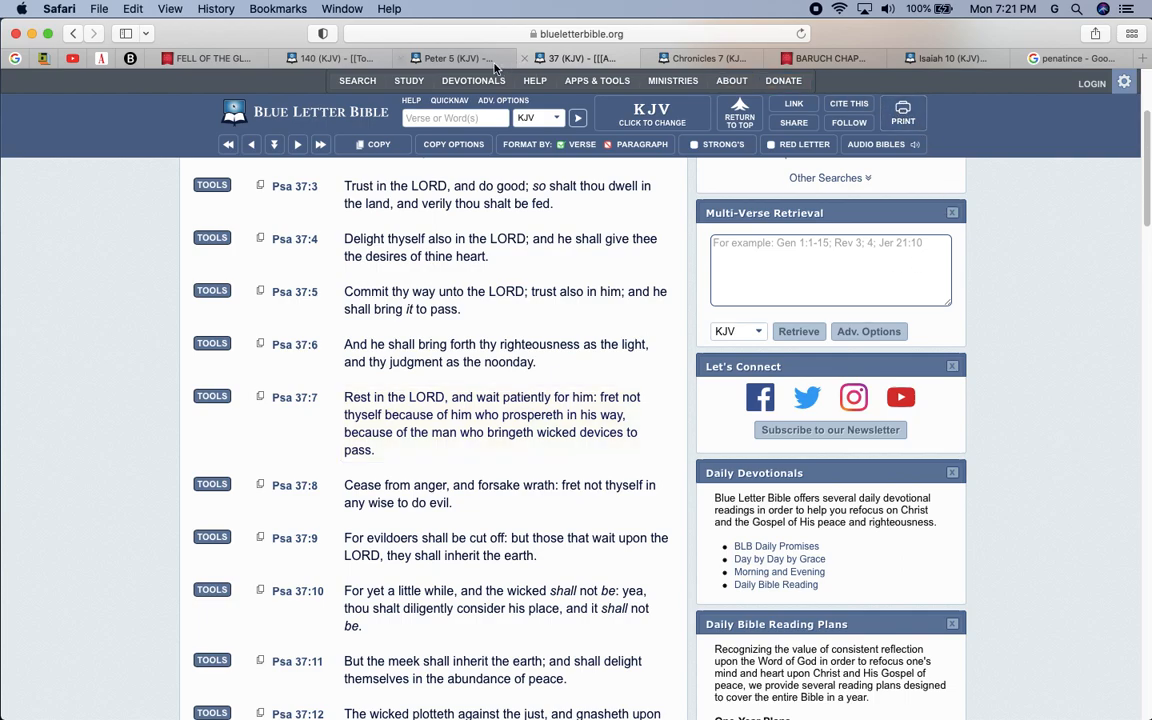
pyautogui.moveTo(452, 60)
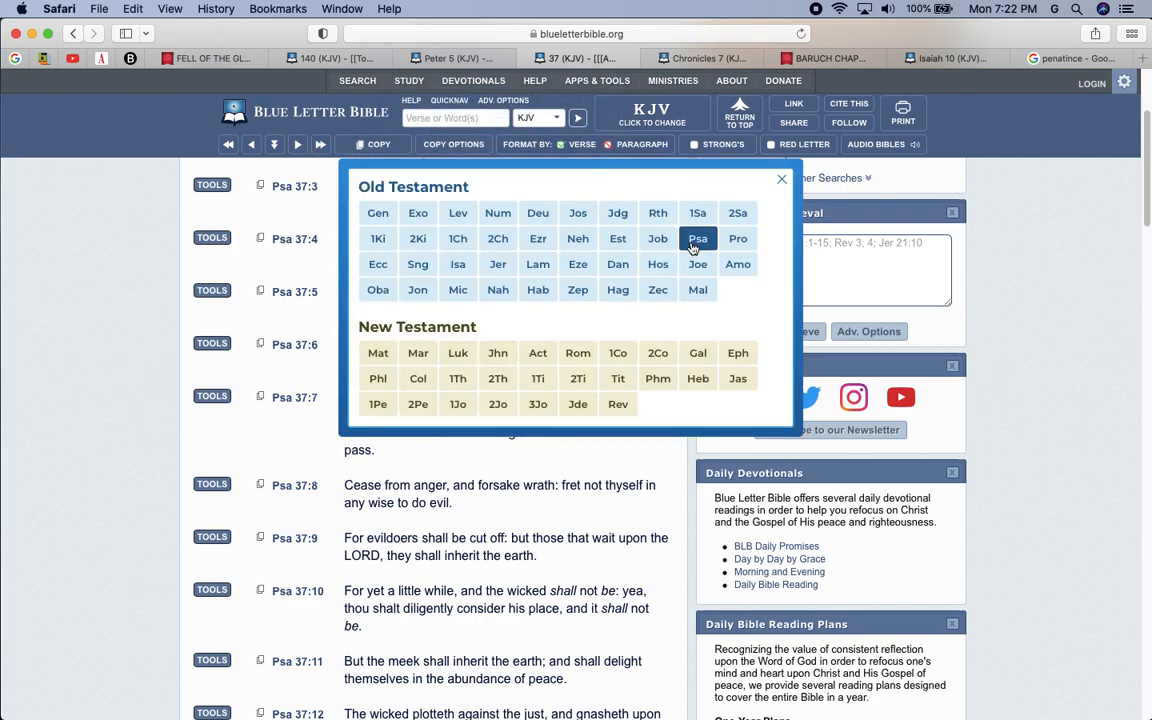
# Step: Choose Psalms in QuickNav and load chapter 76
pyautogui.click(697, 238)
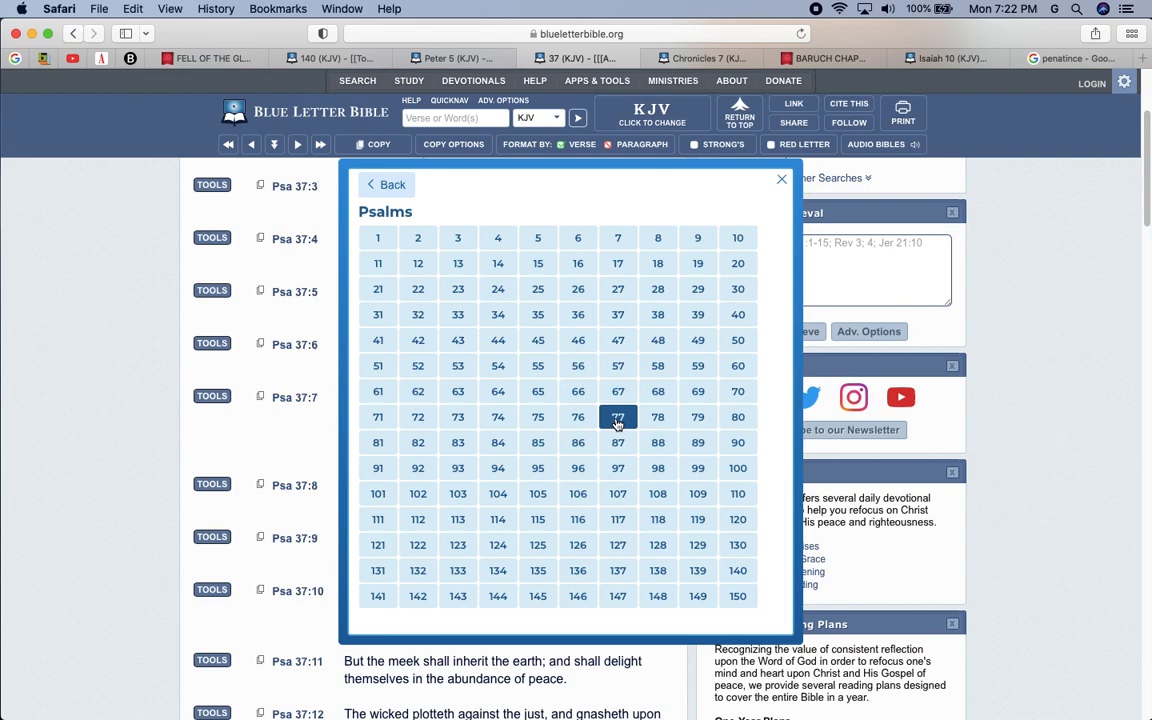
pyautogui.moveTo(578, 417)
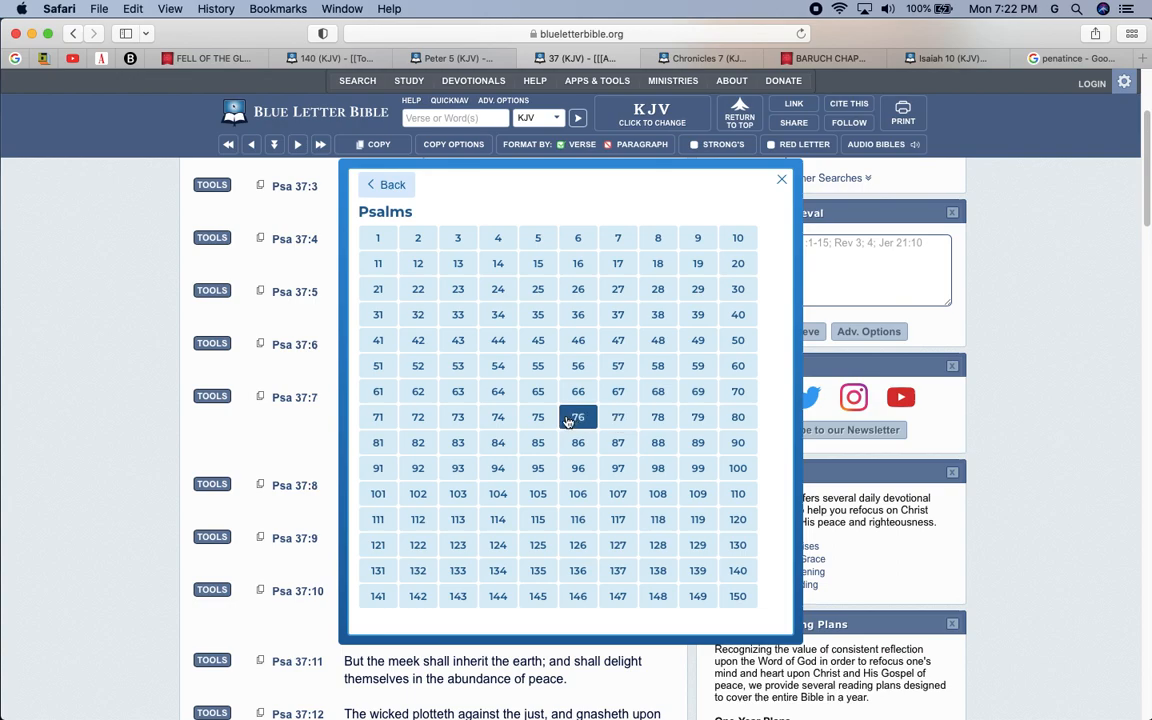
pyautogui.click(577, 417)
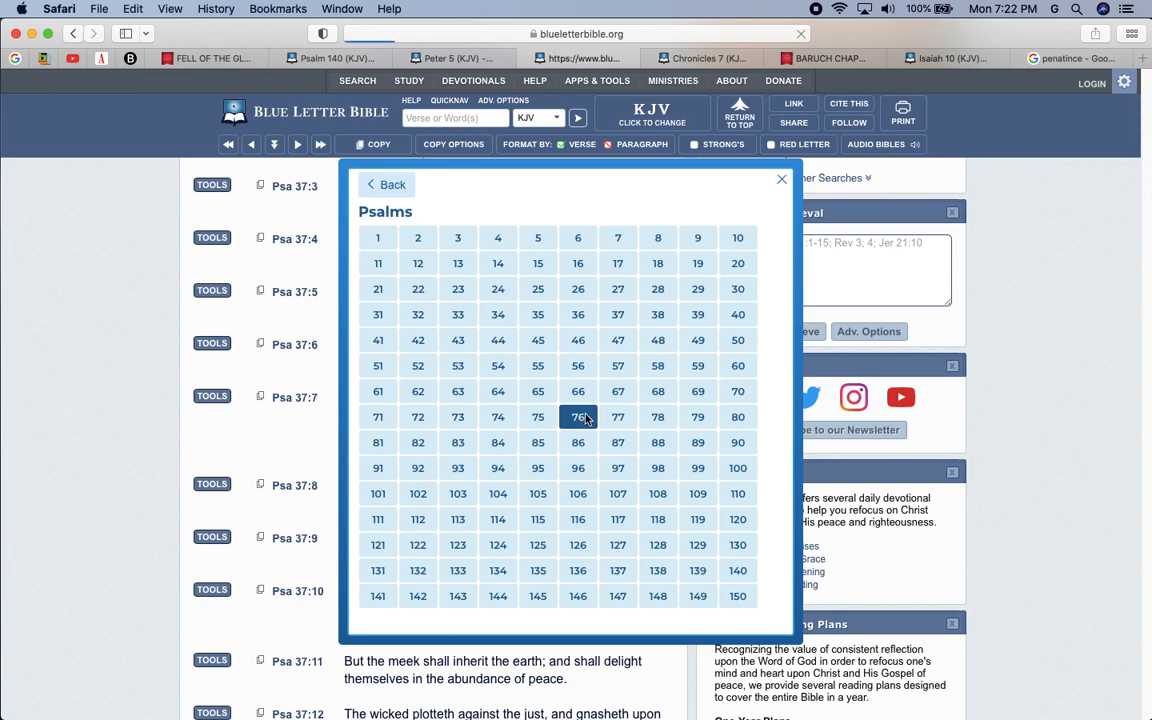
pyautogui.click(577, 417)
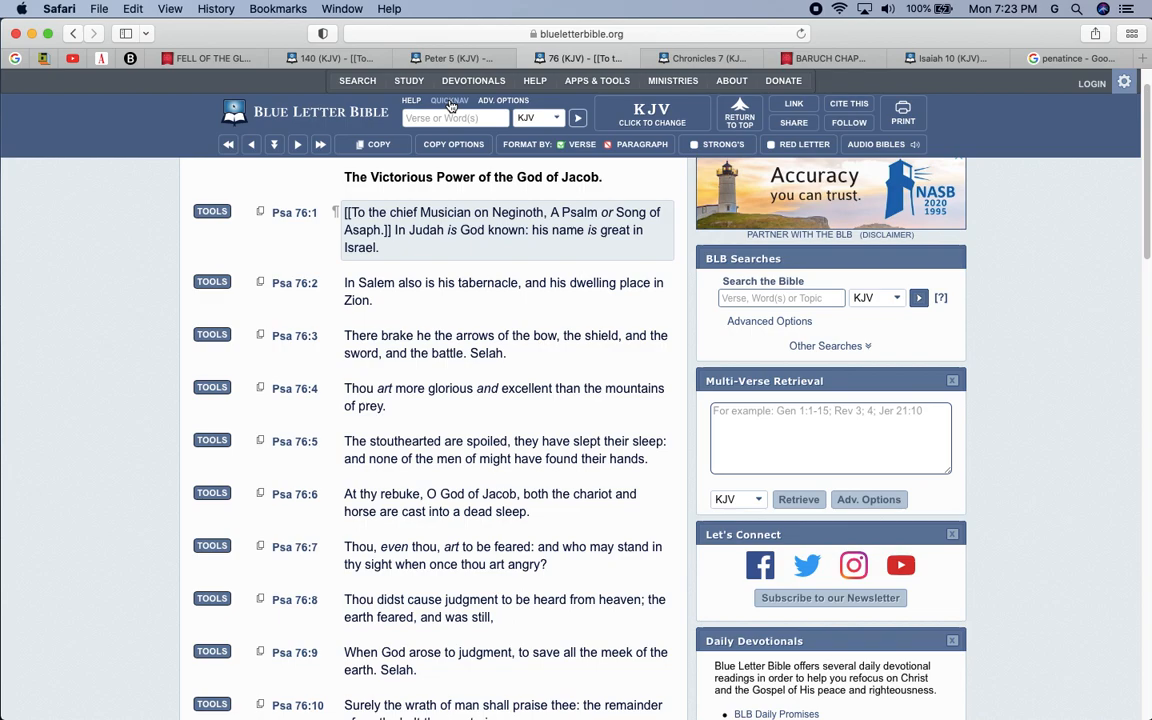
# Step: Open Revelation chapter 3 from the QuickNav book list
pyautogui.click(449, 100)
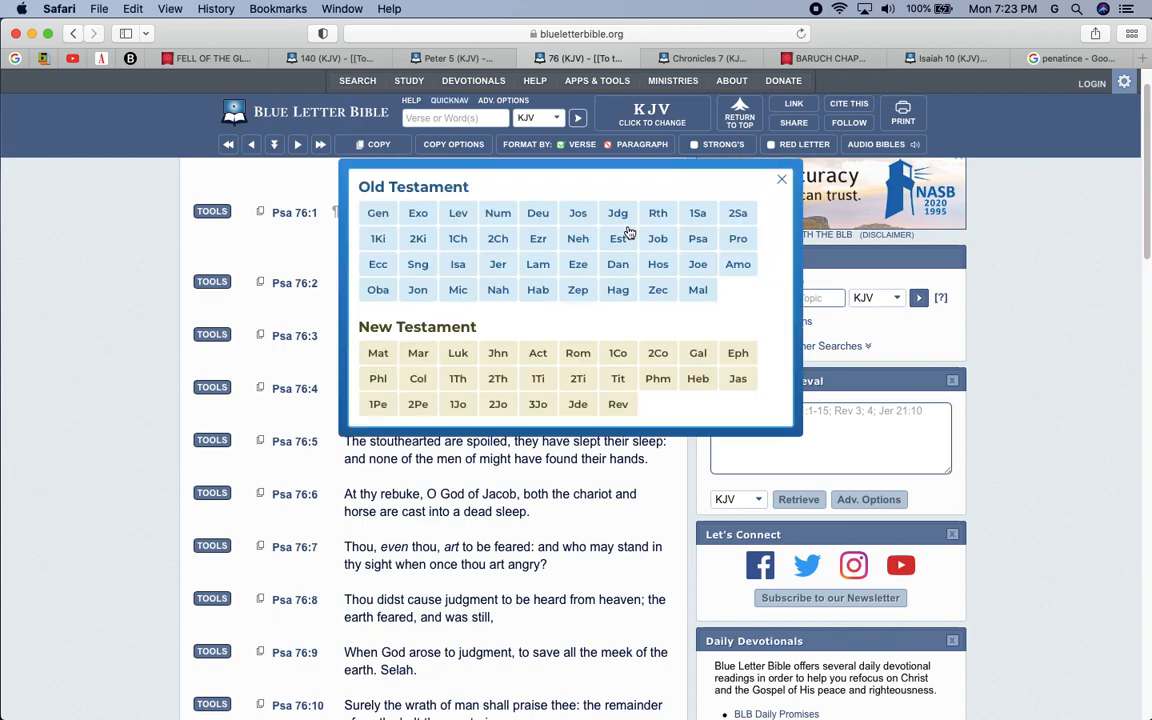
pyautogui.click(617, 404)
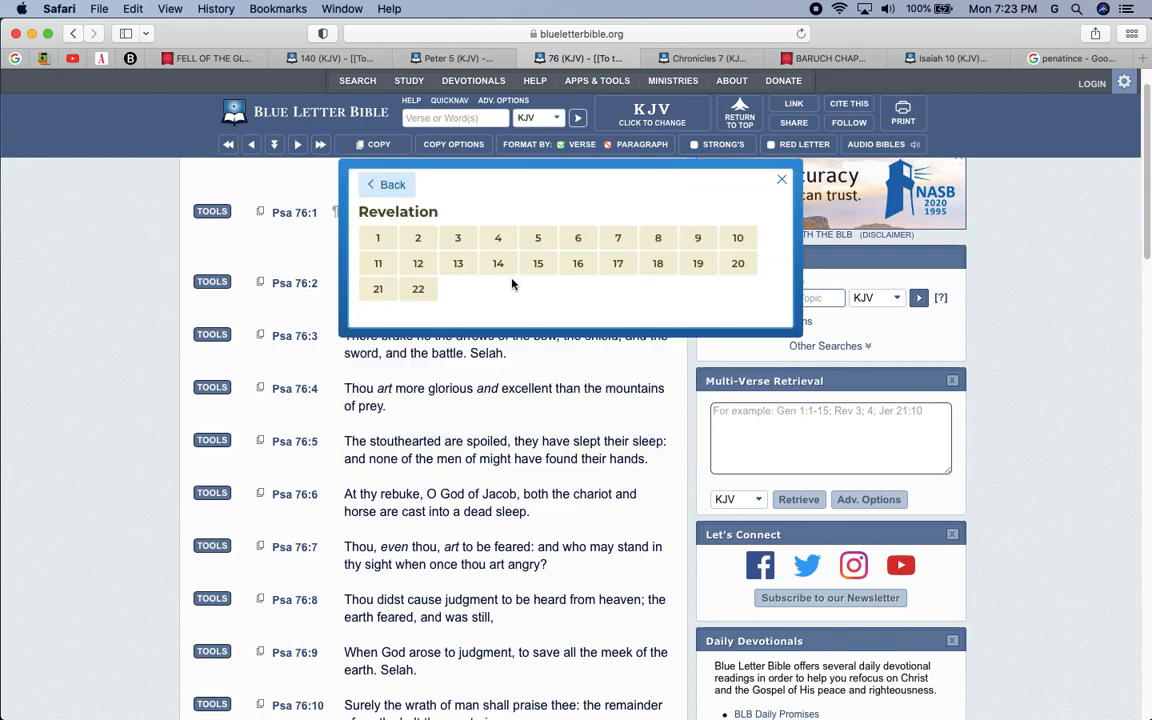
pyautogui.click(457, 237)
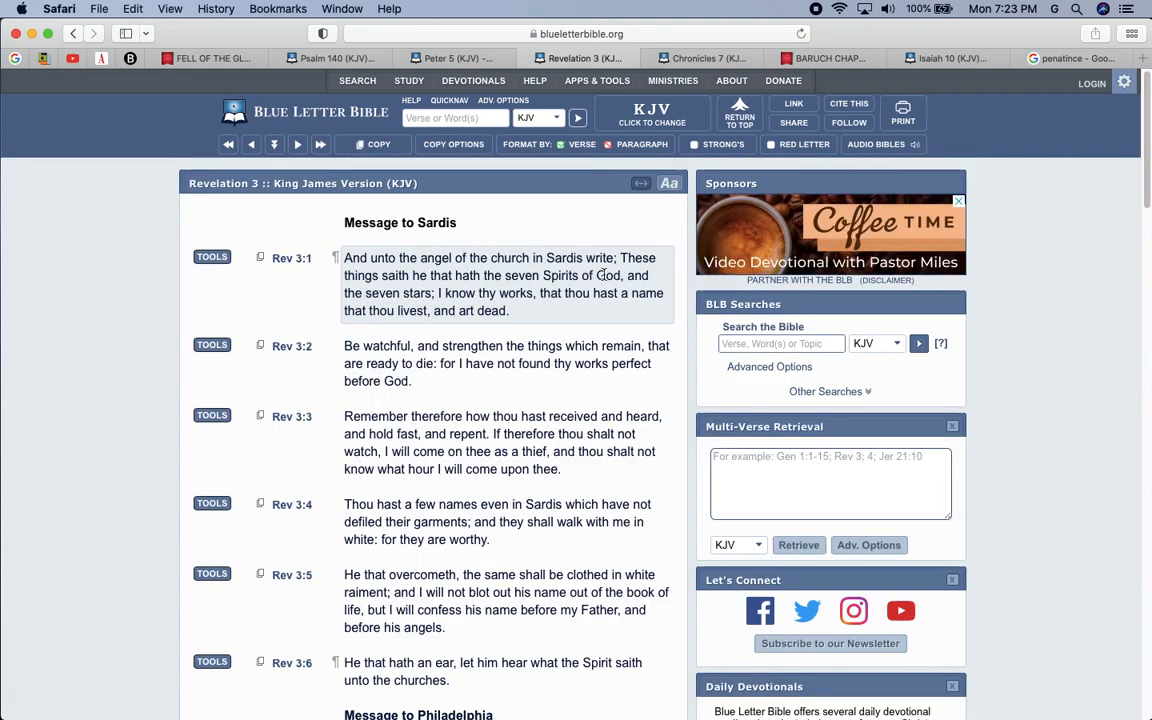
# Step: Read down Revelation 3 through the message to Laodicea
pyautogui.scroll(-3)
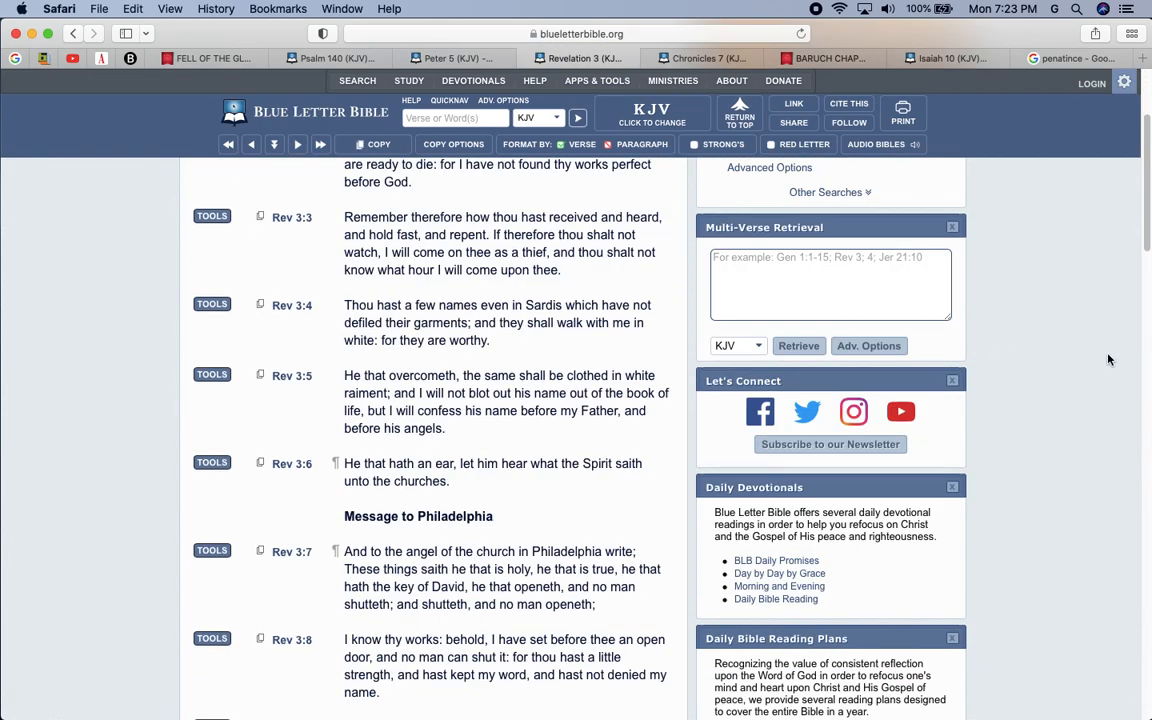
pyautogui.scroll(-3)
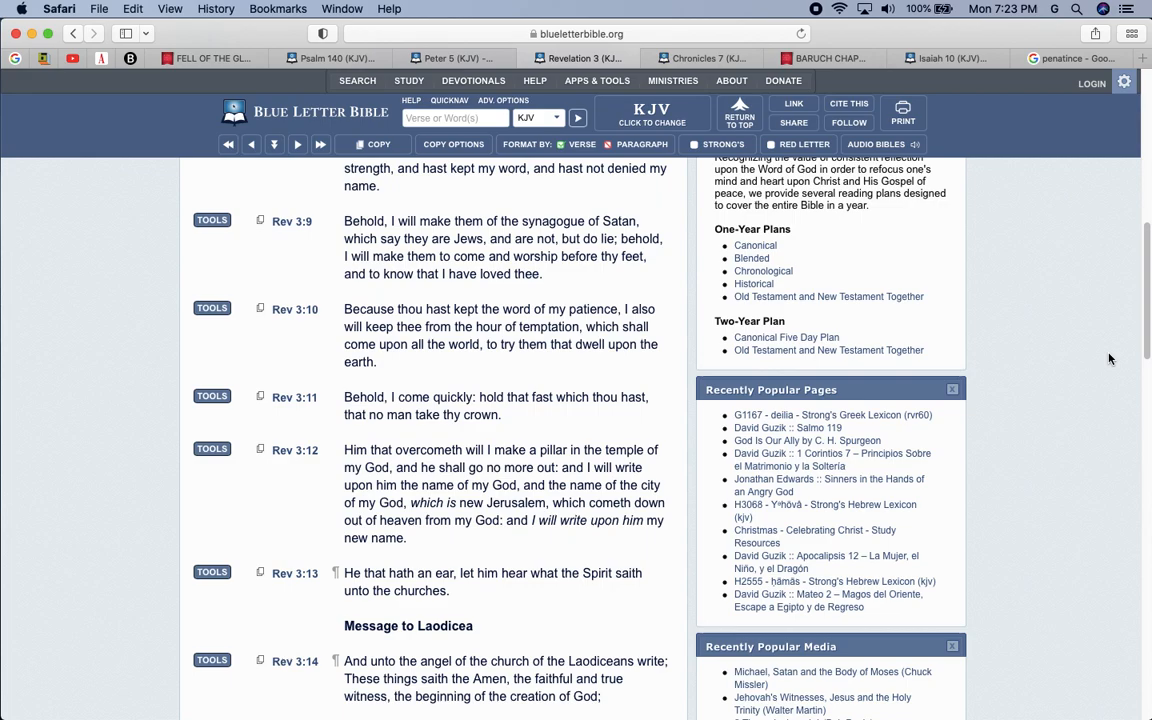
pyautogui.scroll(-3)
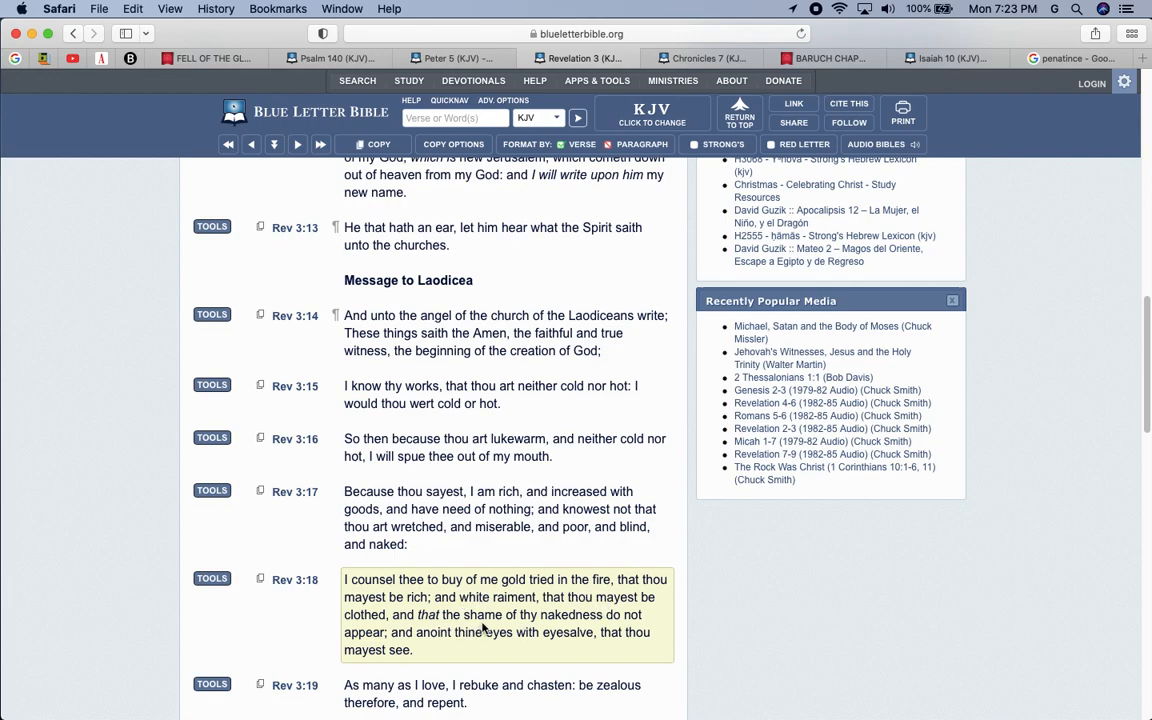
pyautogui.moveTo(573, 615)
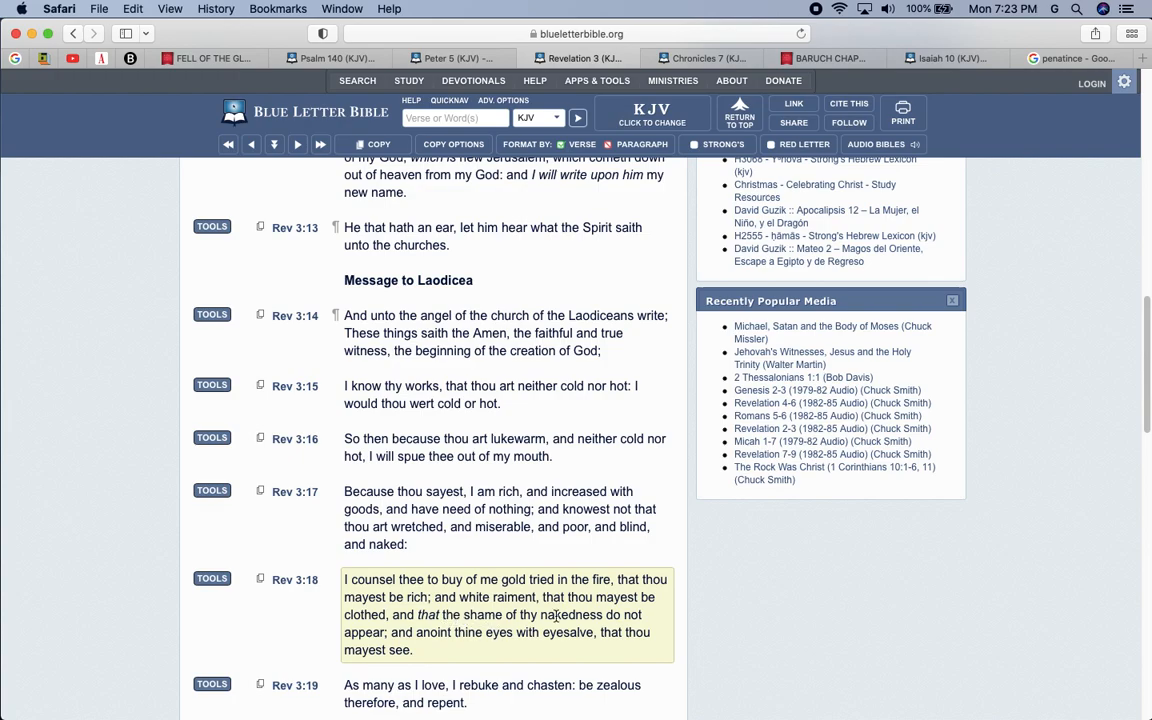
pyautogui.moveTo(383, 631)
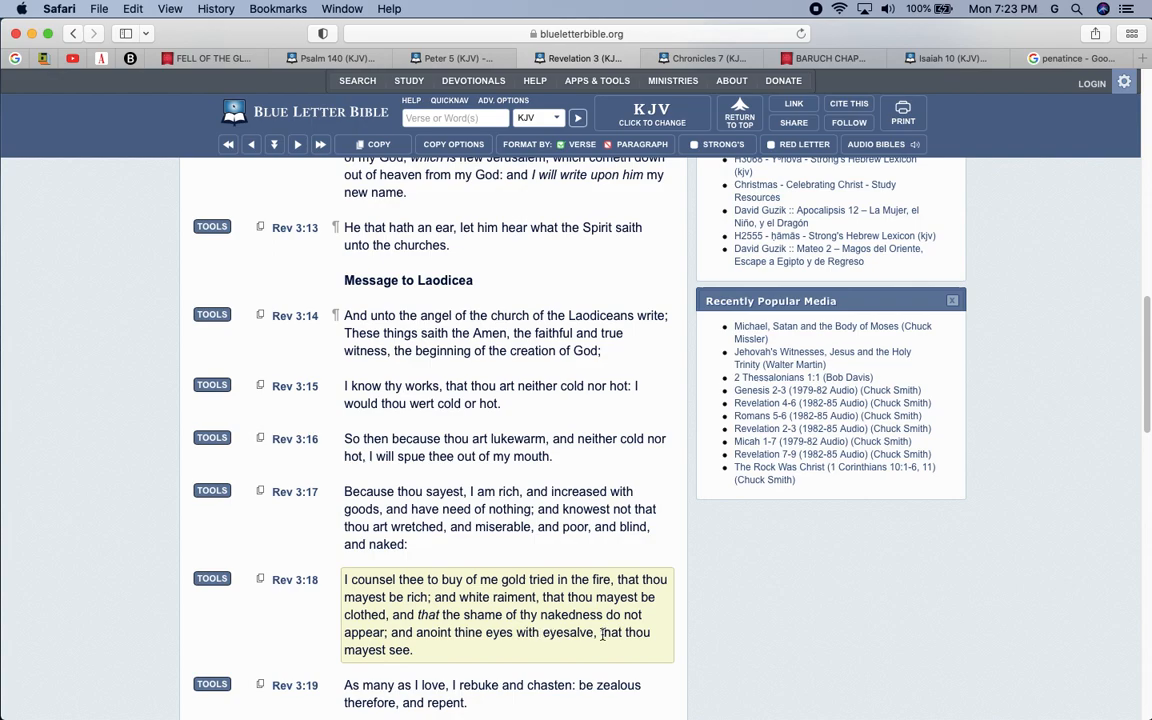
pyautogui.scroll(-3)
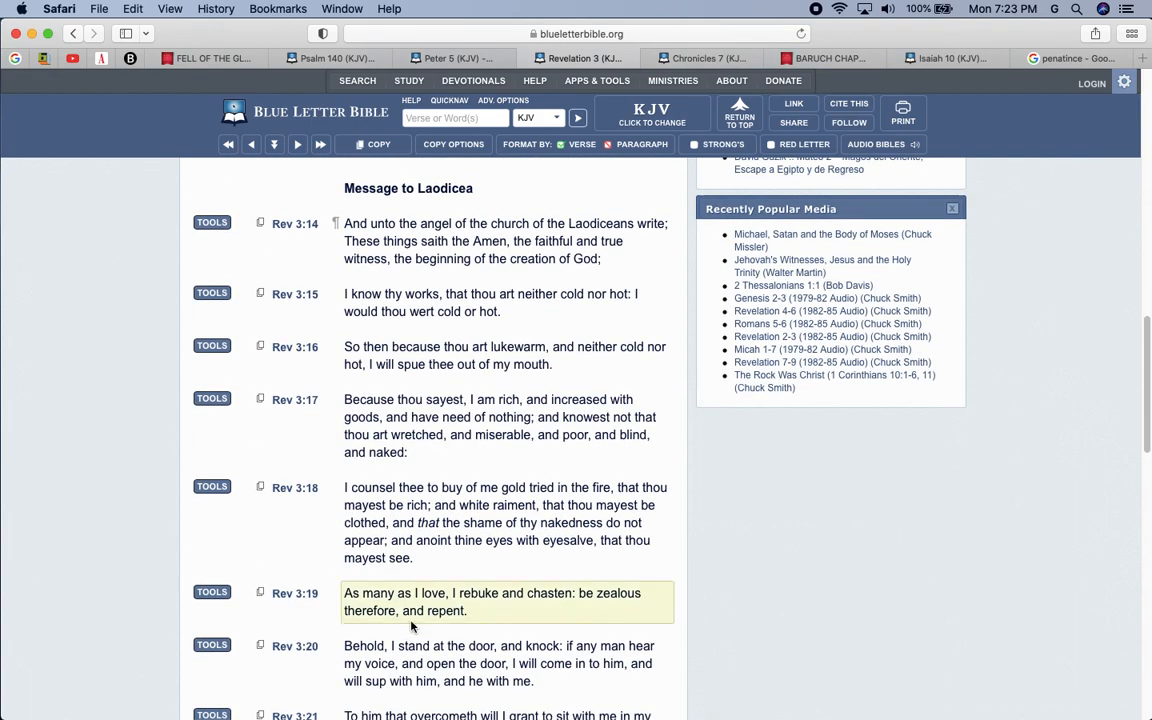
pyautogui.moveTo(477, 610)
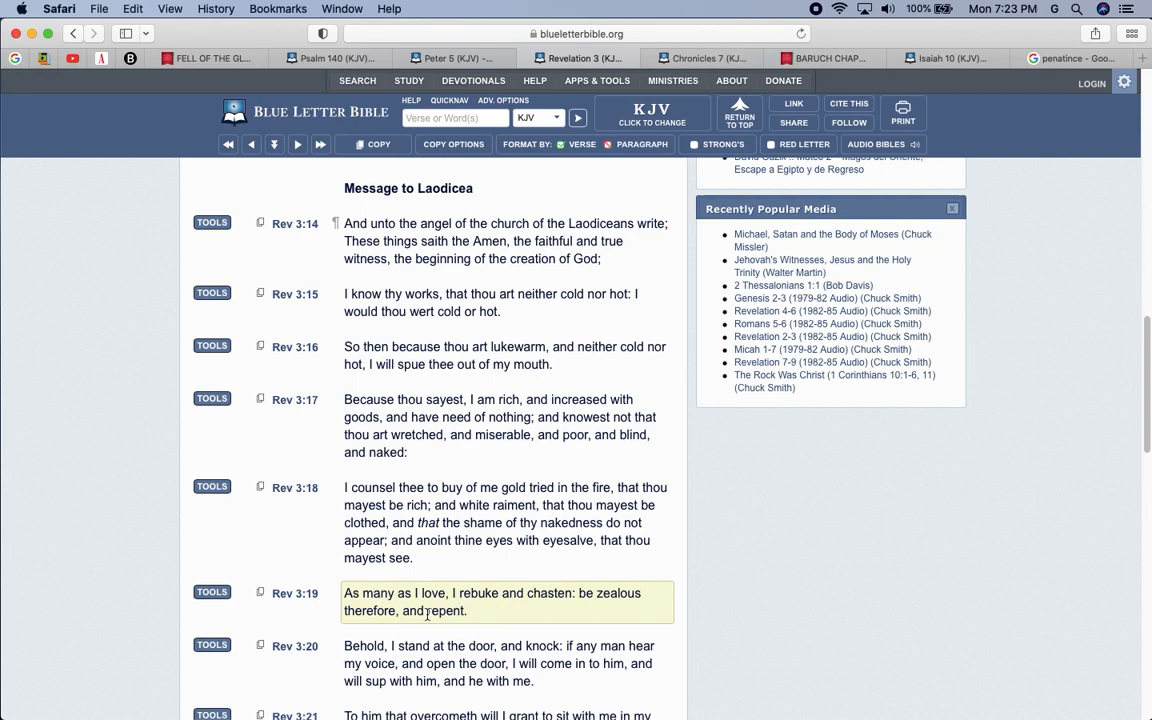
pyautogui.scroll(-3)
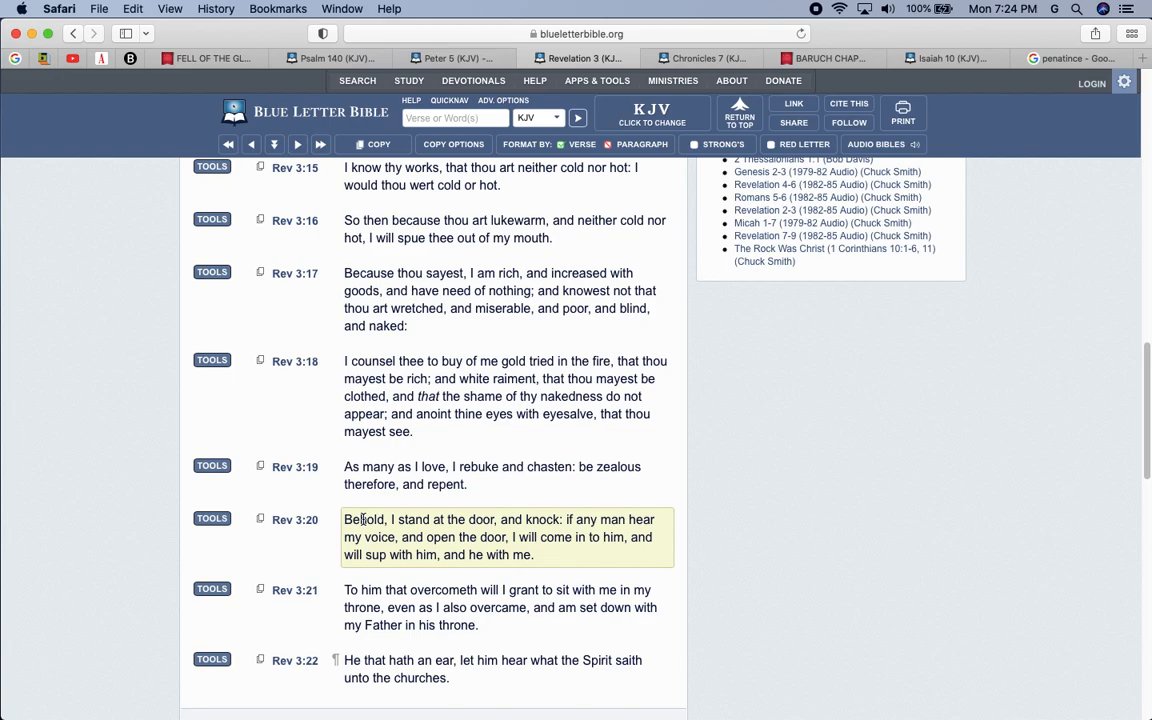
pyautogui.moveTo(294, 362)
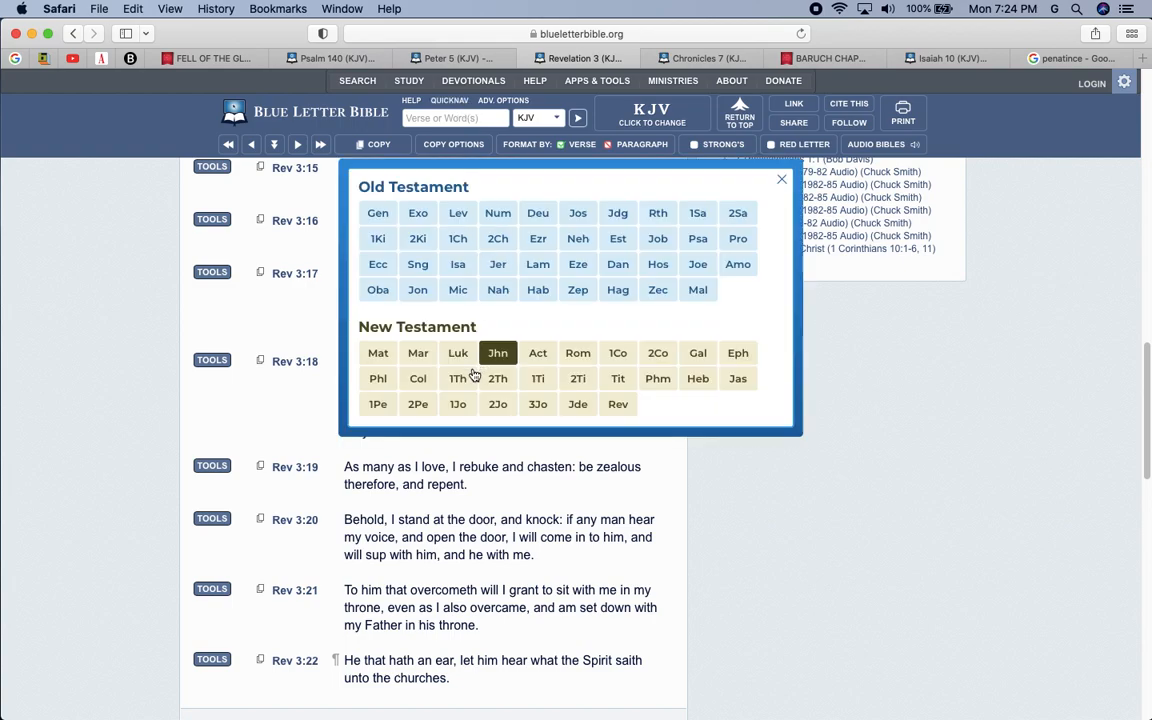
# Step: Open 1 Peter chapter 5, 'Serve God Willingly', from the book list
pyautogui.click(378, 404)
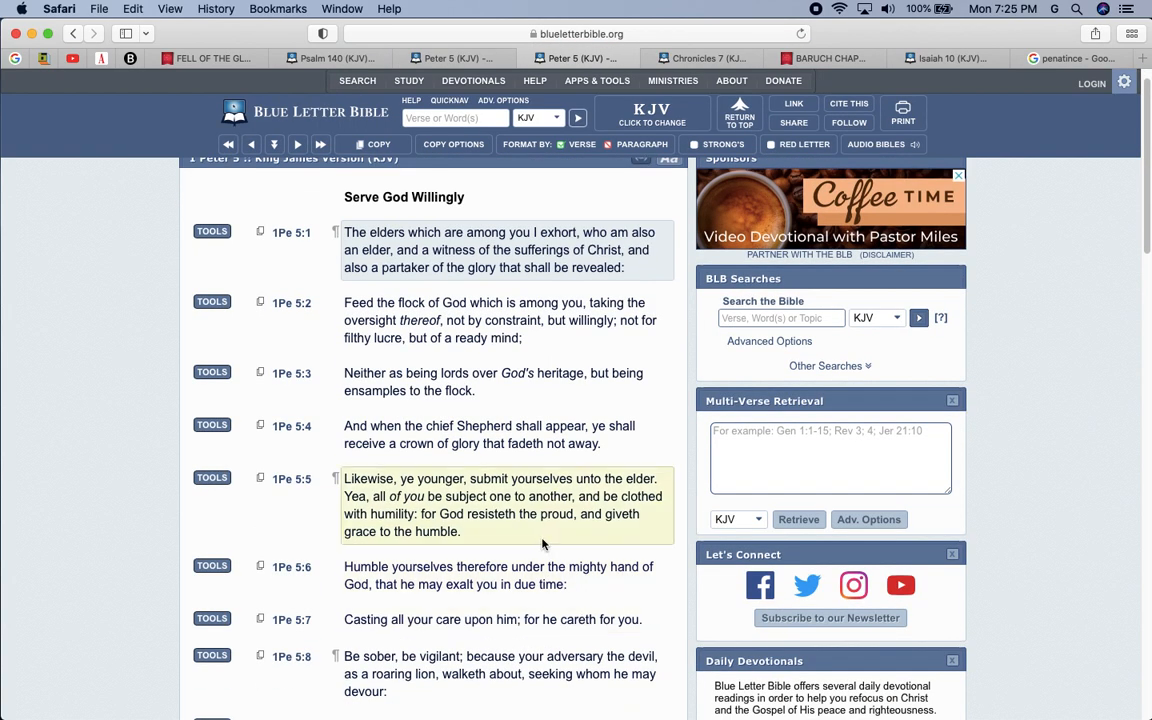
pyautogui.moveTo(632, 474)
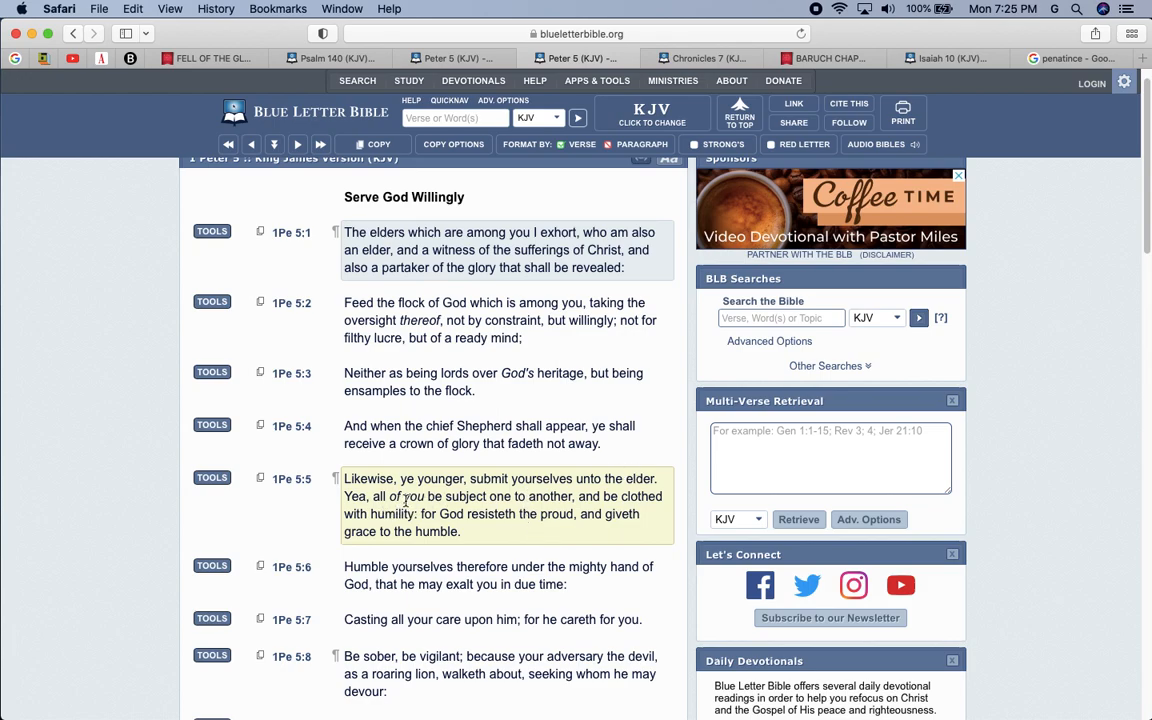
pyautogui.moveTo(520, 497)
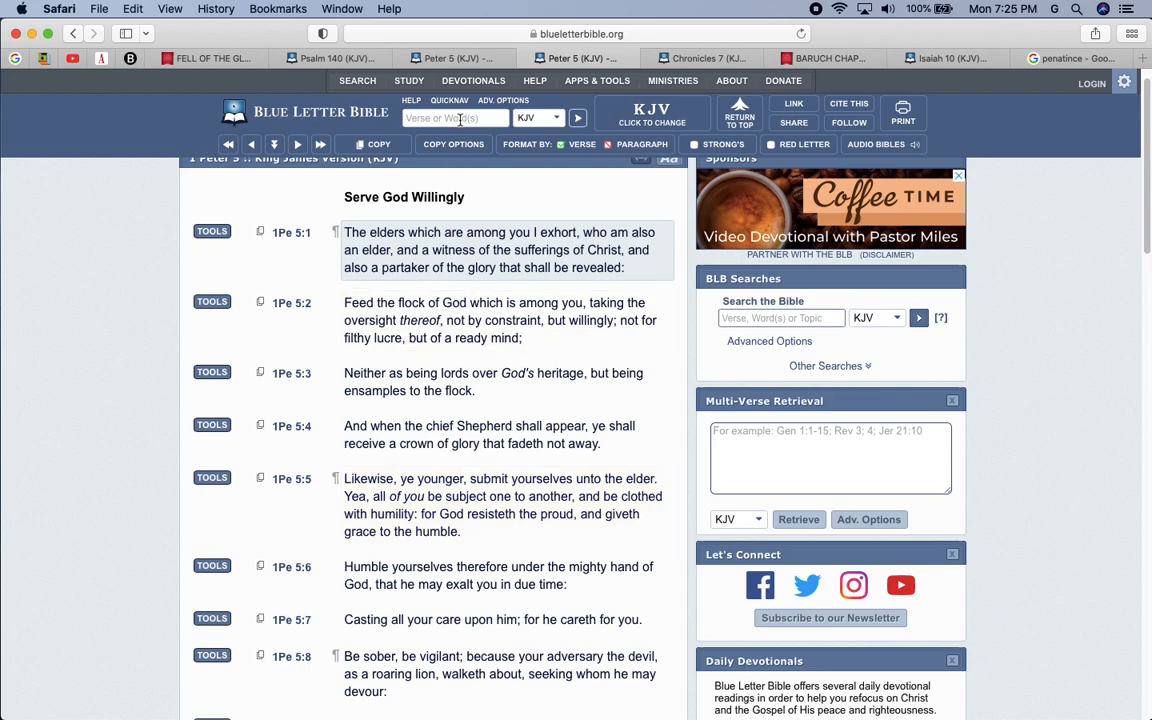
# Step: Open Ephesians chapter 4 through QuickNav
pyautogui.click(455, 117)
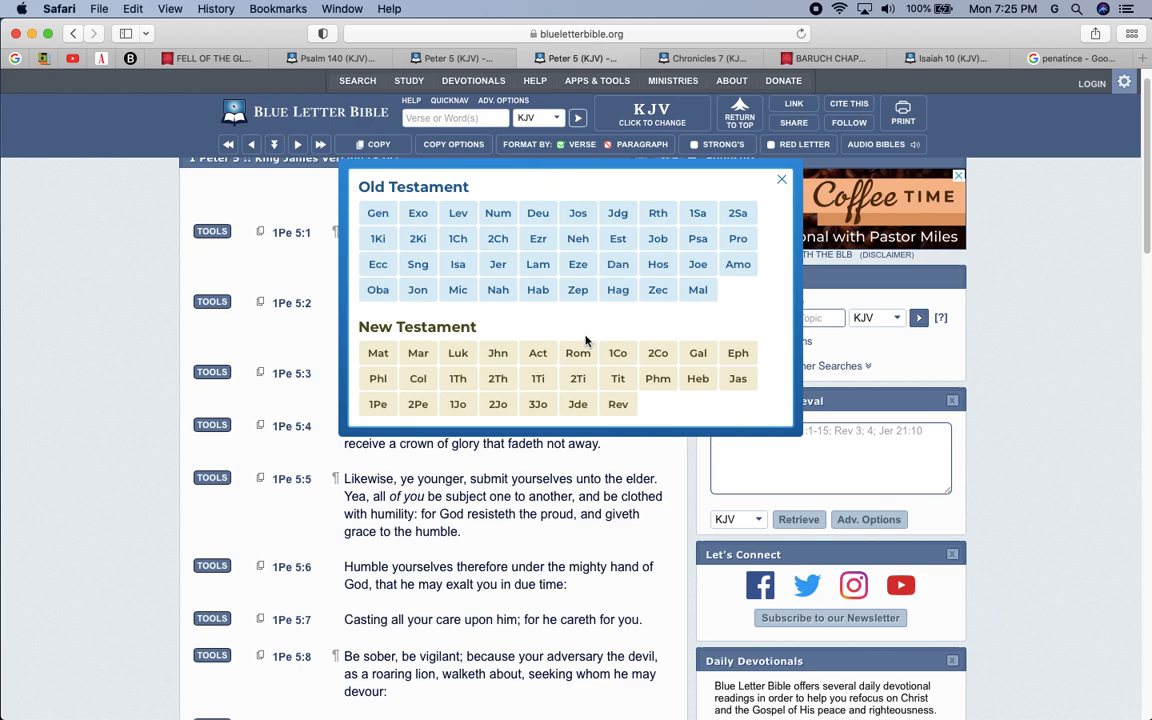
pyautogui.click(737, 352)
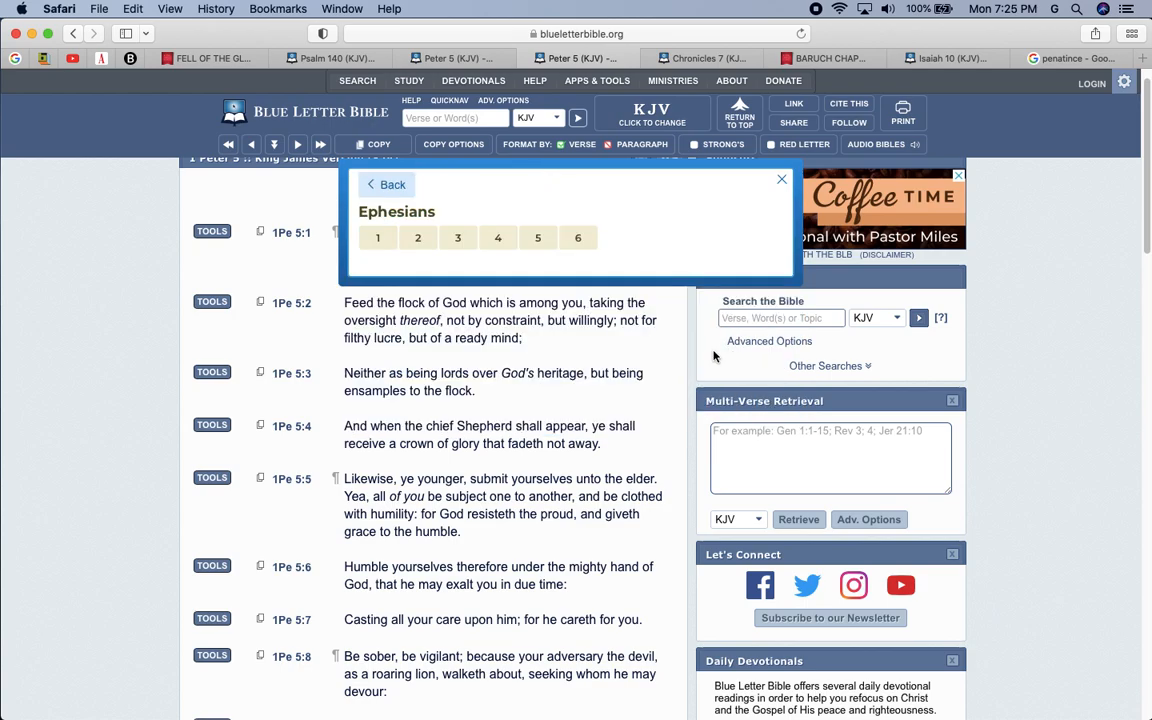
pyautogui.click(497, 237)
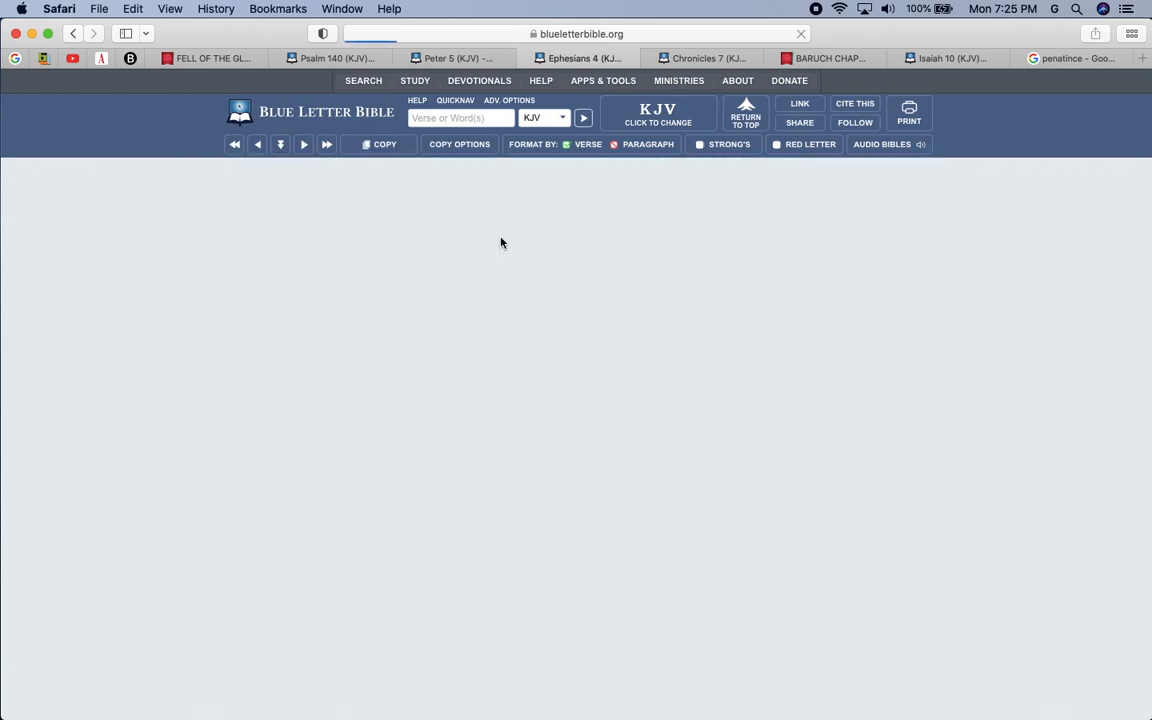